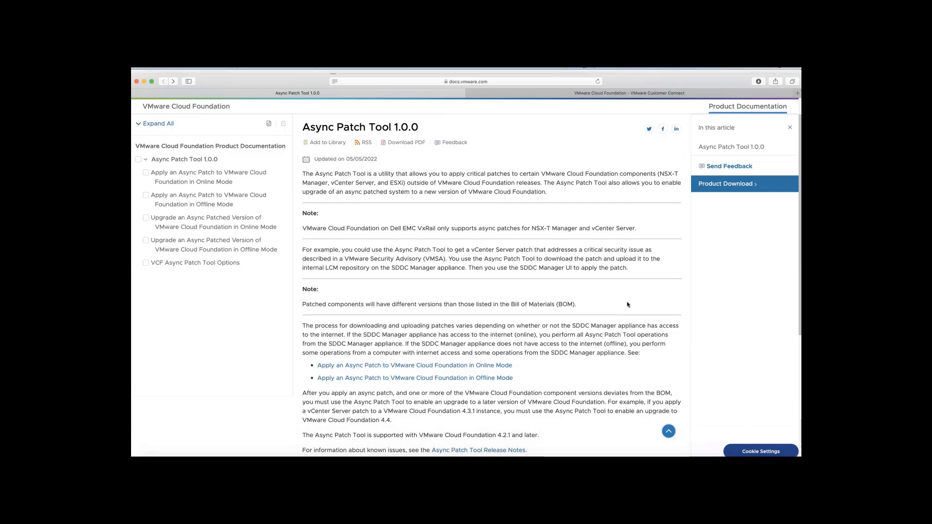
mouse_move(602, 321)
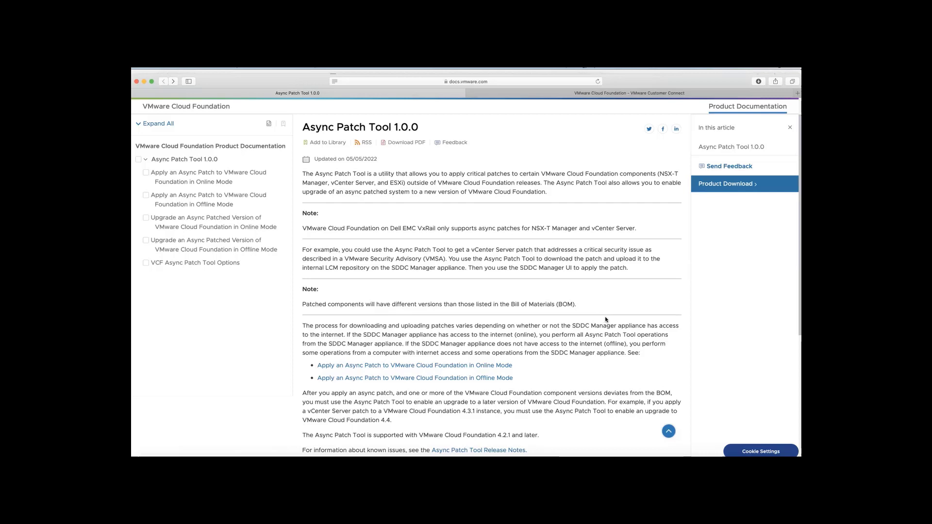
mouse_move(586, 279)
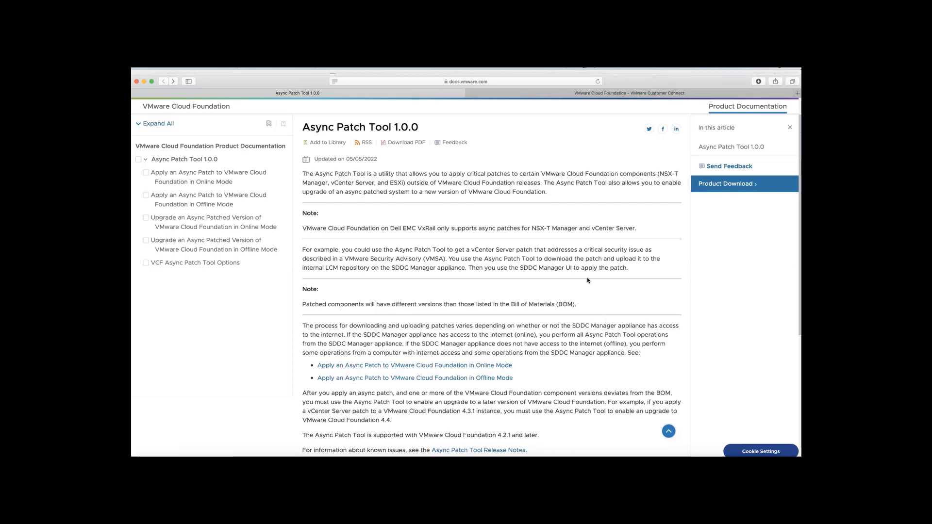
mouse_move(586, 298)
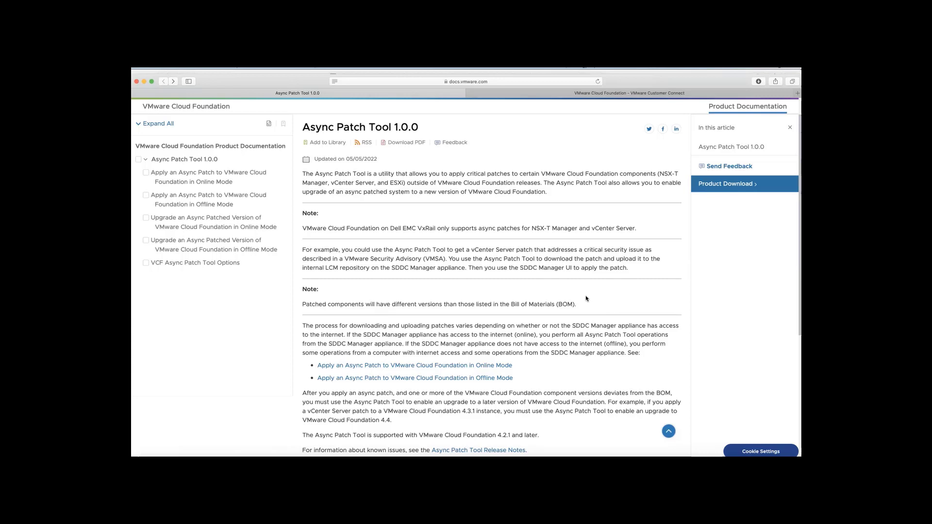
mouse_move(580, 257)
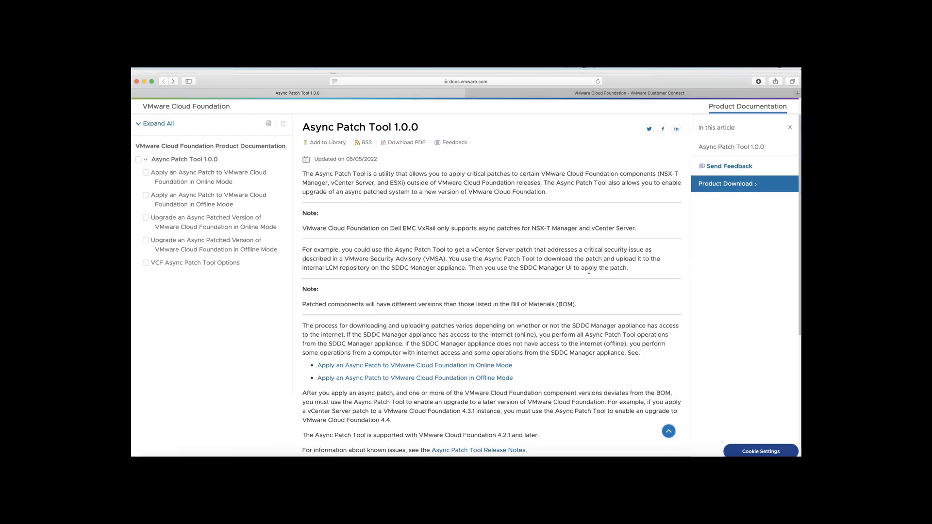
mouse_move(587, 294)
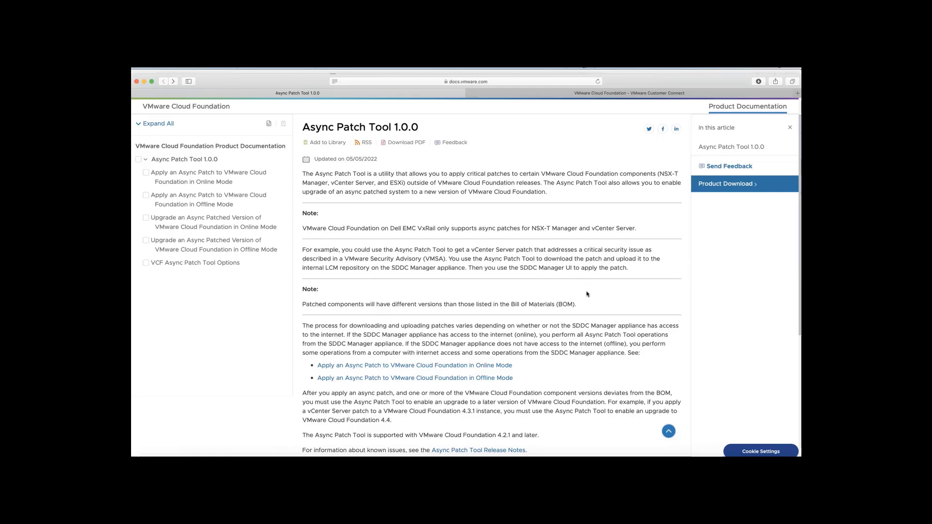
Open the 'Apply an Async Patch to VMware Cloud Foundation in Offline Mode' article.
scroll("down", 3)
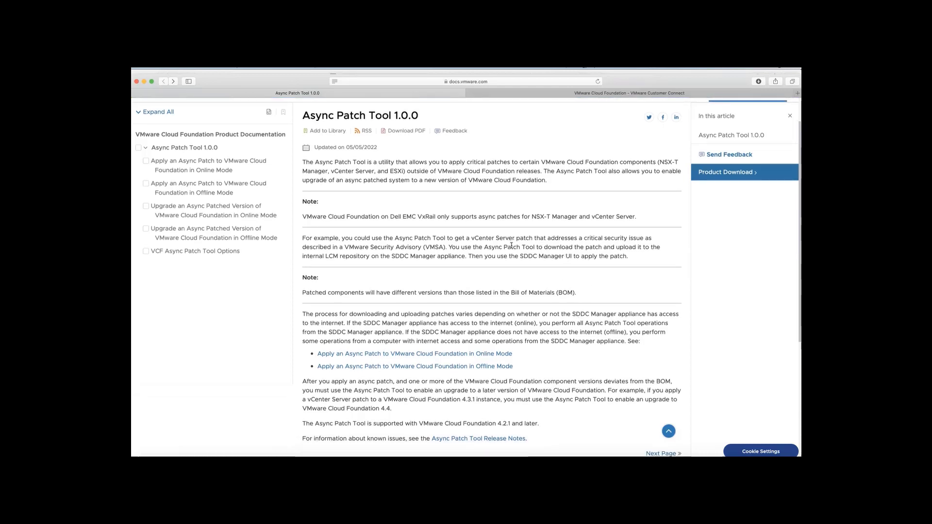
mouse_move(513, 256)
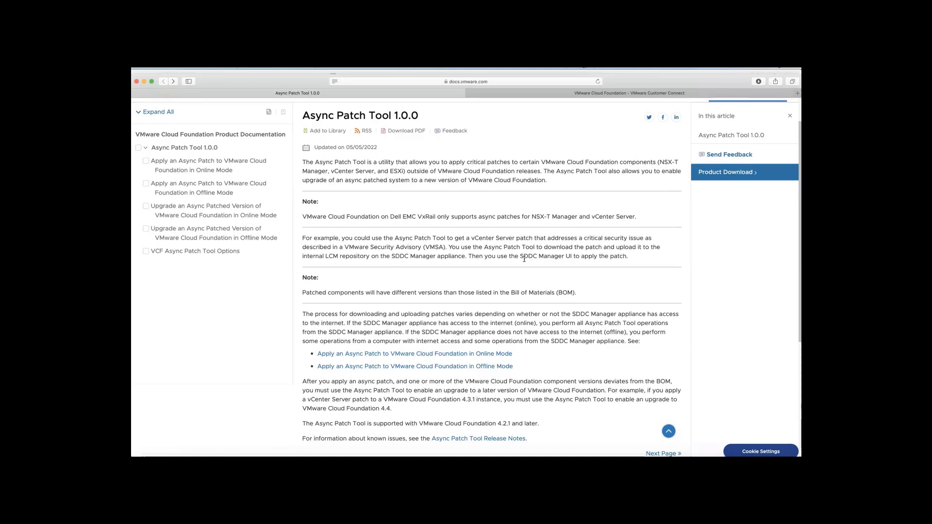
mouse_move(549, 275)
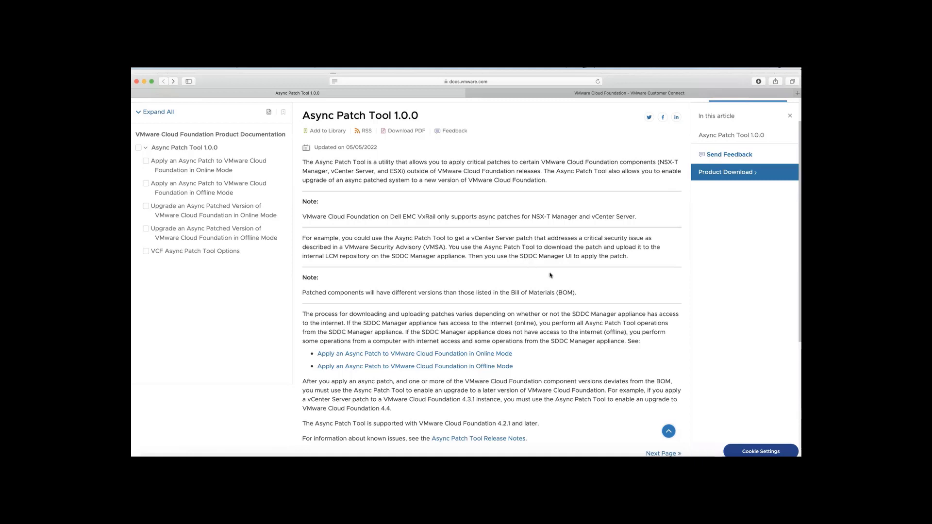
mouse_move(533, 285)
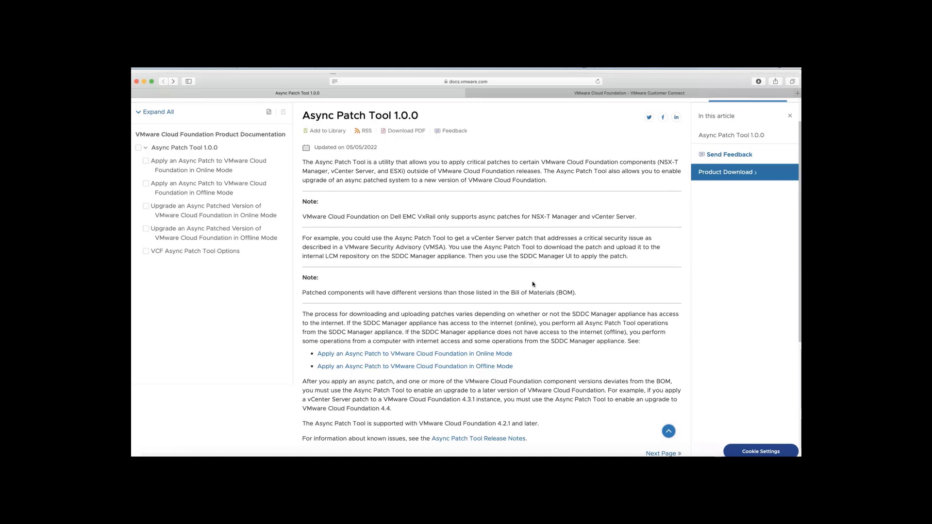
mouse_move(530, 254)
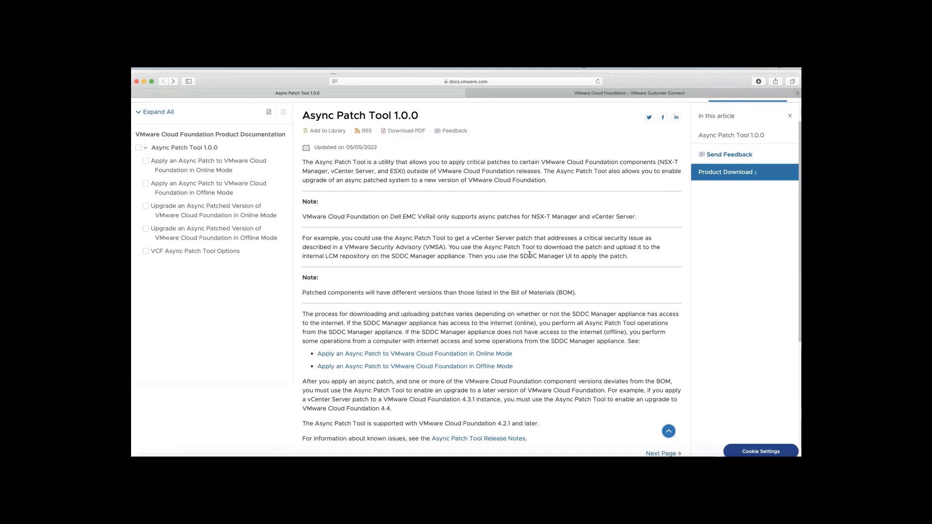
mouse_move(462, 369)
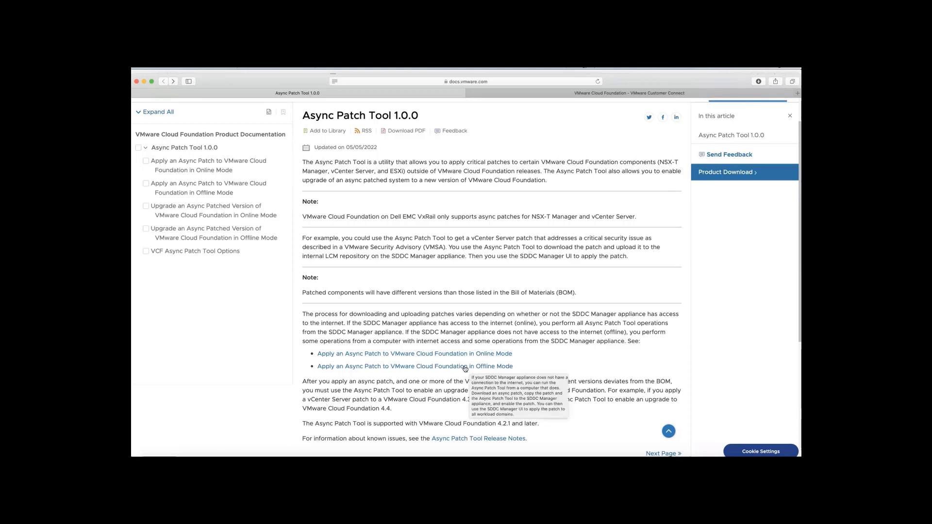
left_click(415, 366)
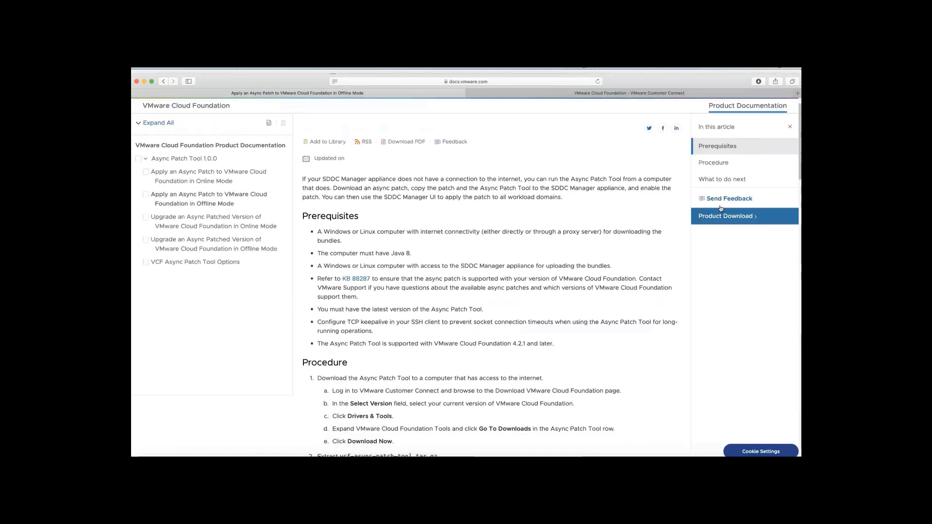
mouse_move(592, 108)
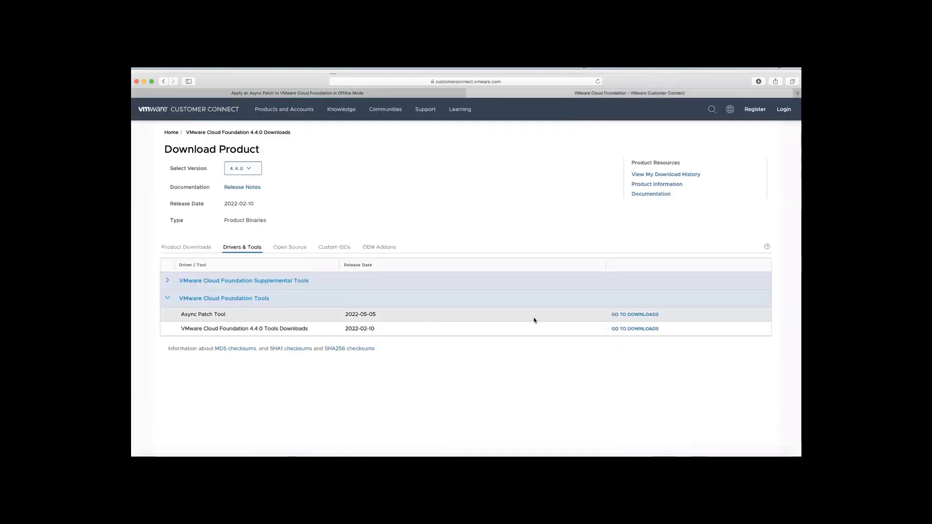
mouse_move(584, 346)
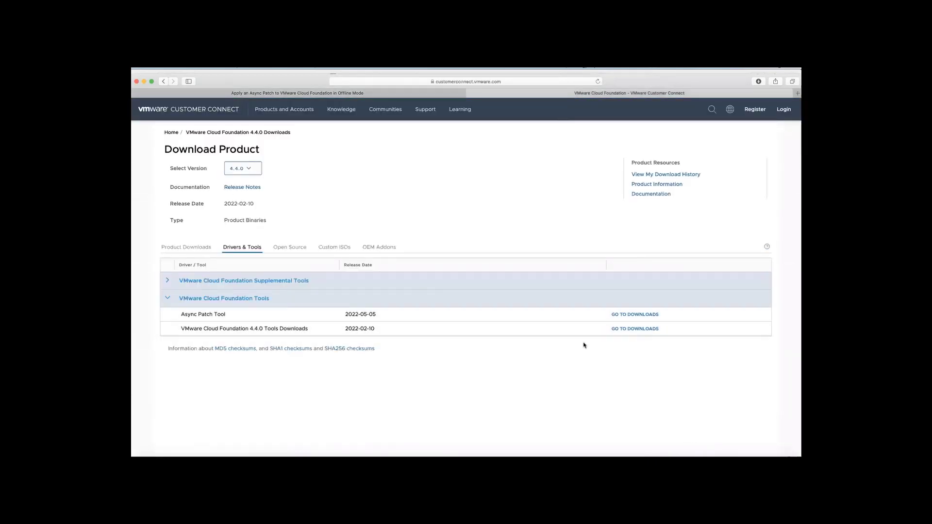
mouse_move(593, 329)
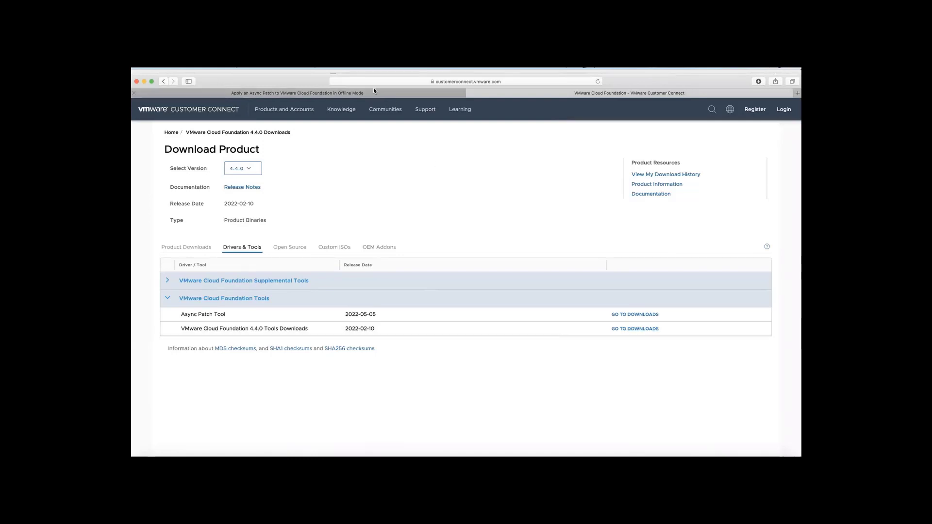
Switch back to the offline-mode patching guide and read further down.
left_click(297, 94)
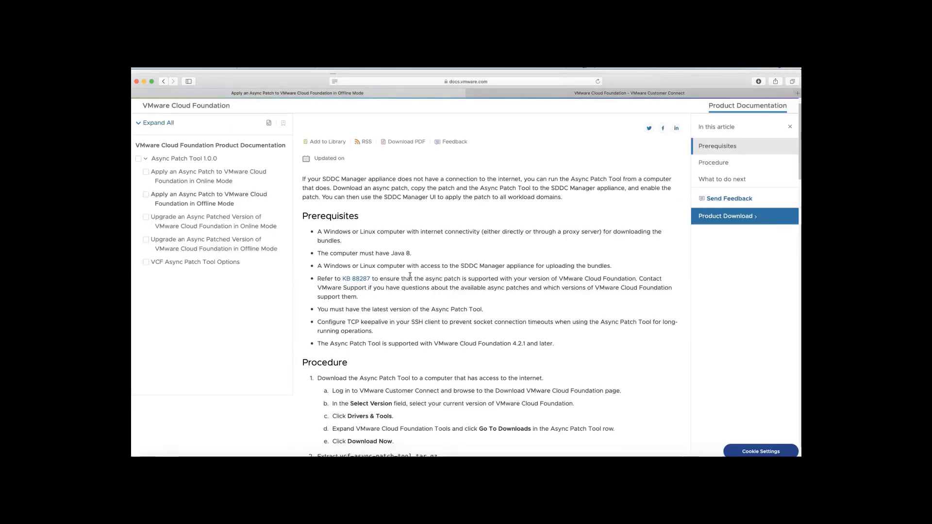
scroll("down", 3)
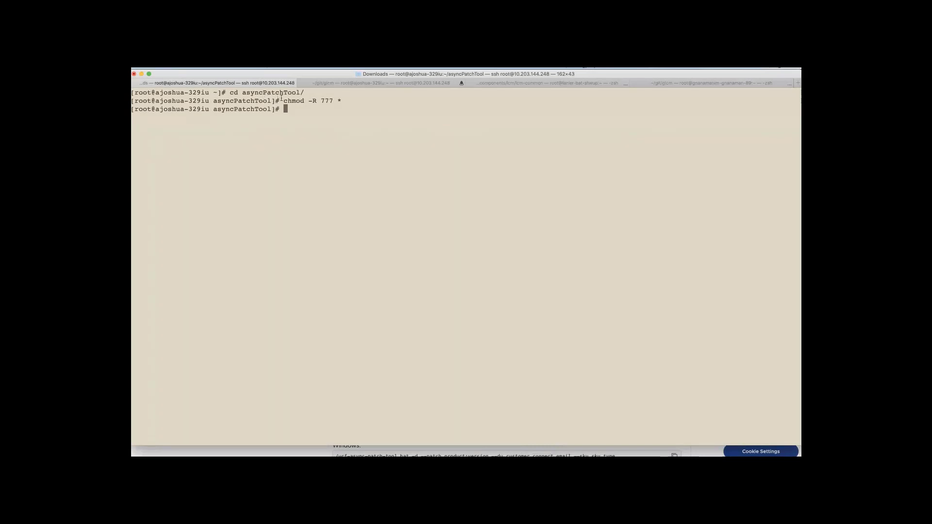
mouse_move(330, 114)
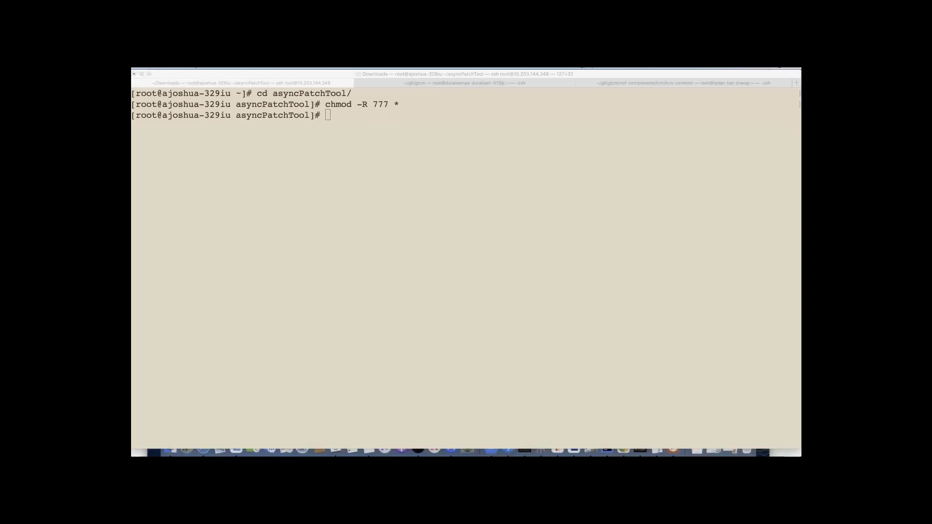
mouse_move(583, 273)
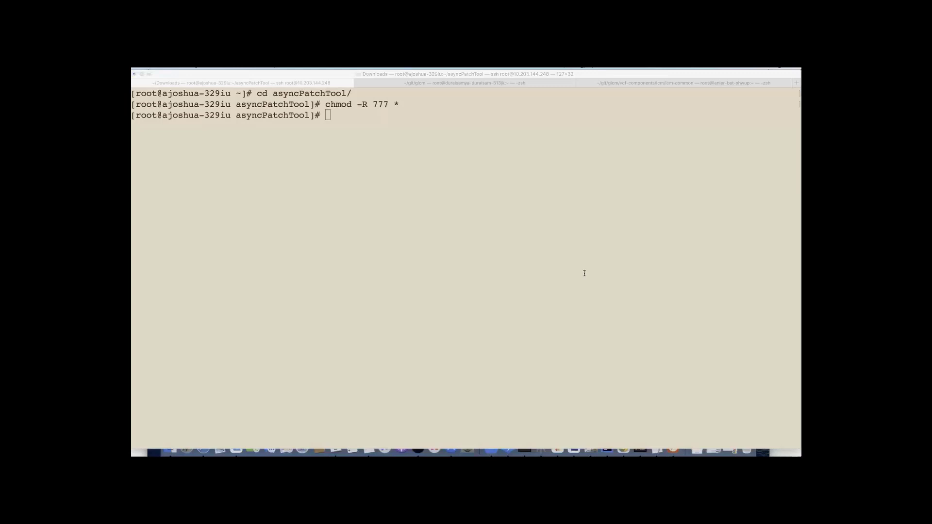
mouse_move(581, 264)
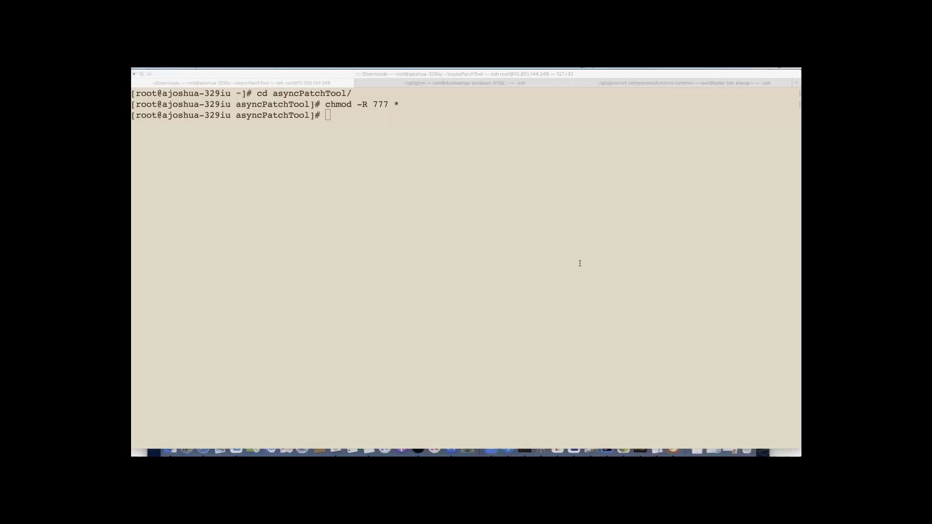
mouse_move(597, 274)
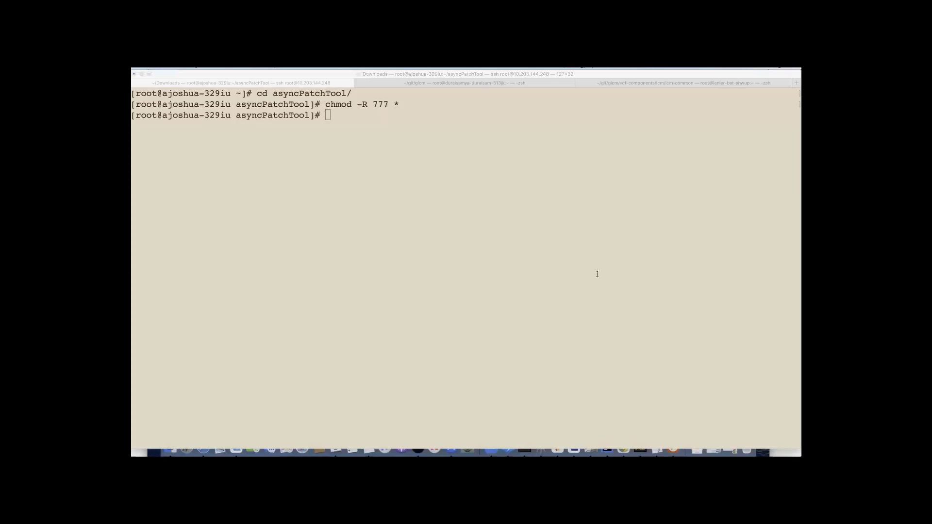
mouse_move(635, 448)
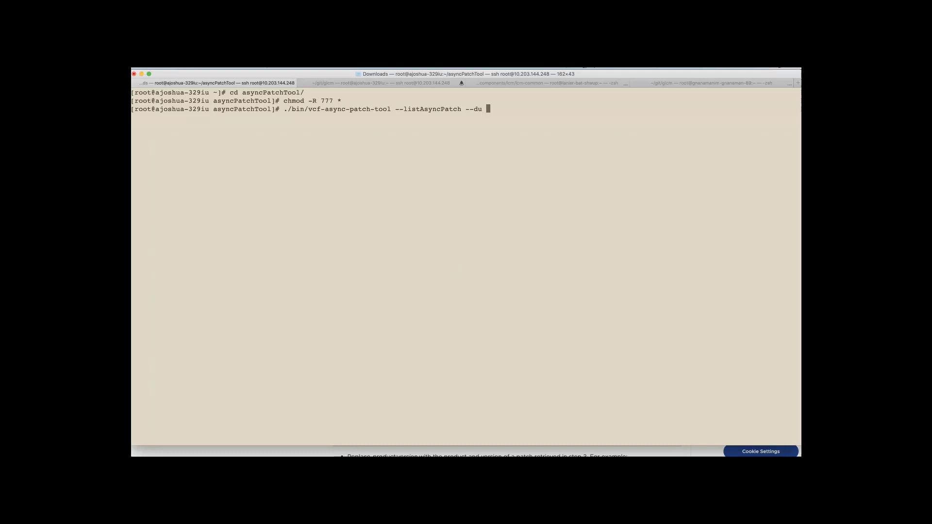
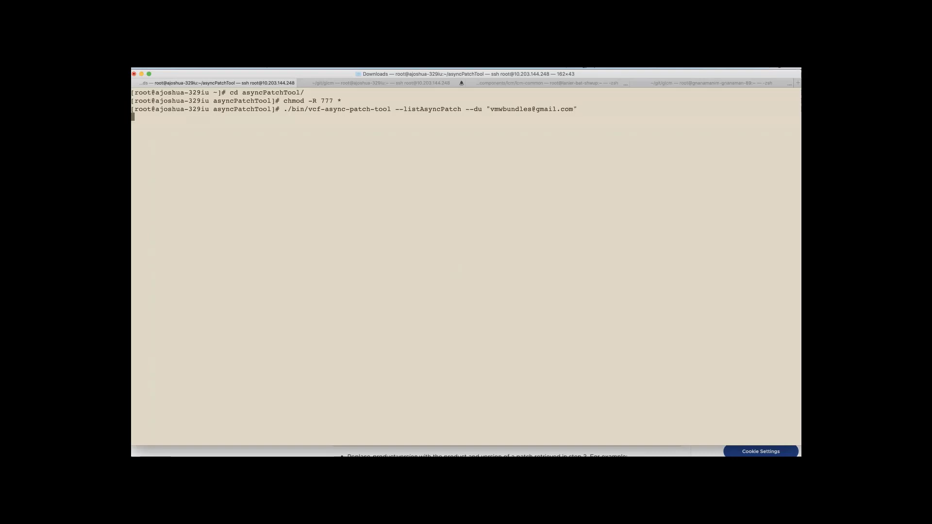
mouse_move(431, 144)
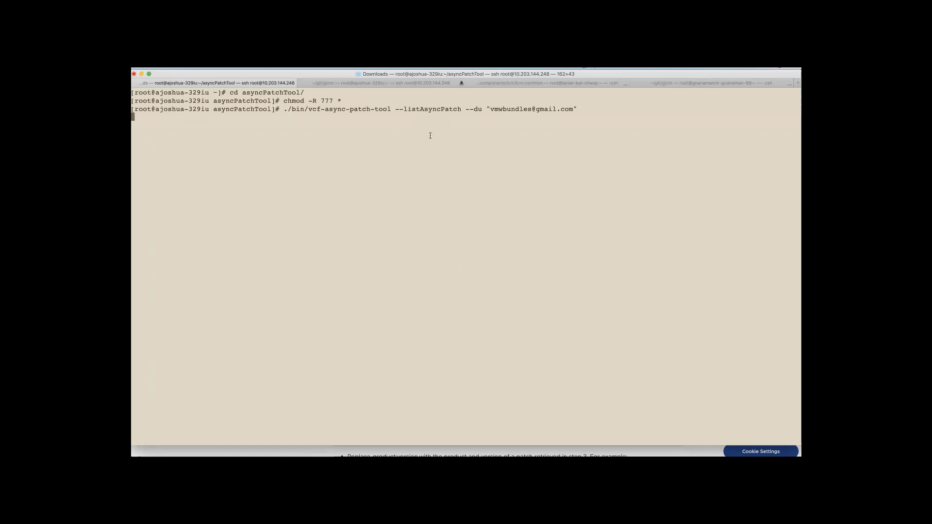
mouse_move(443, 149)
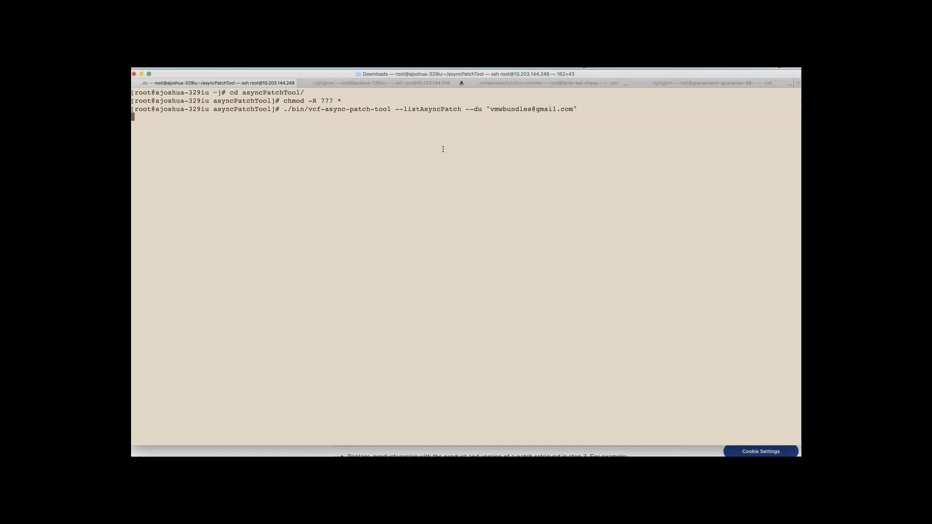
mouse_move(450, 194)
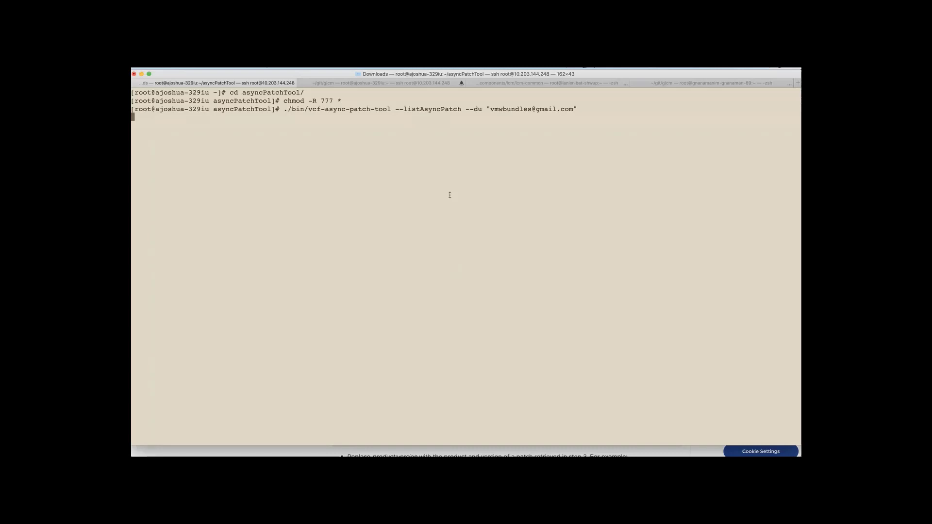
mouse_move(442, 152)
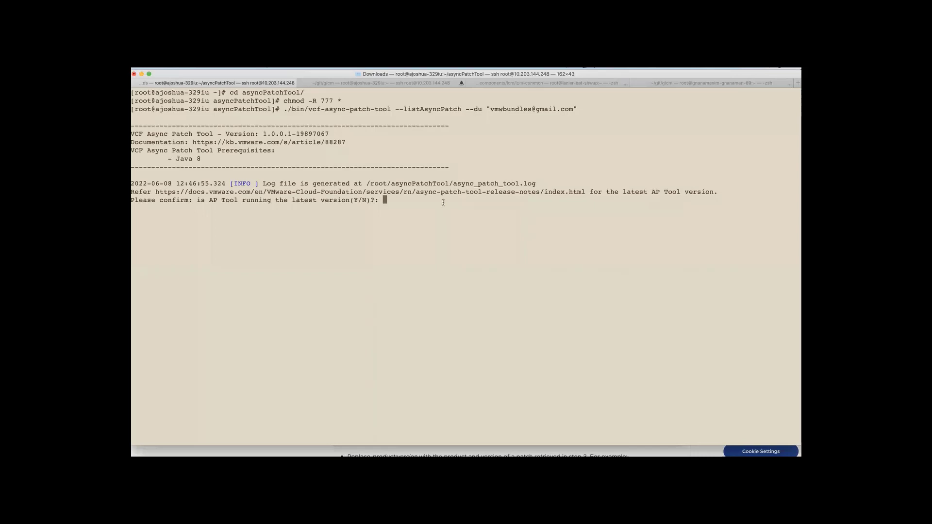
Answer Y to confirm the tool is the latest version so the patch table prints.
type("Y")
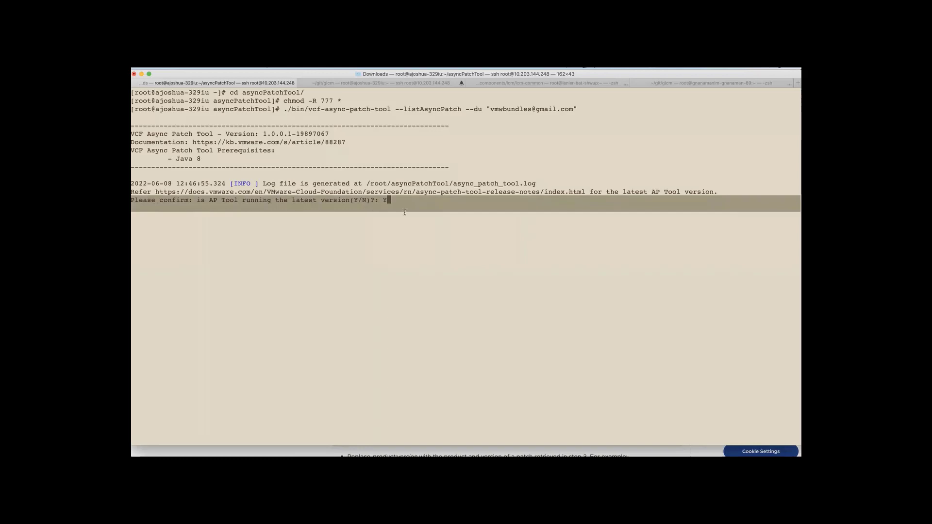
key("Return")
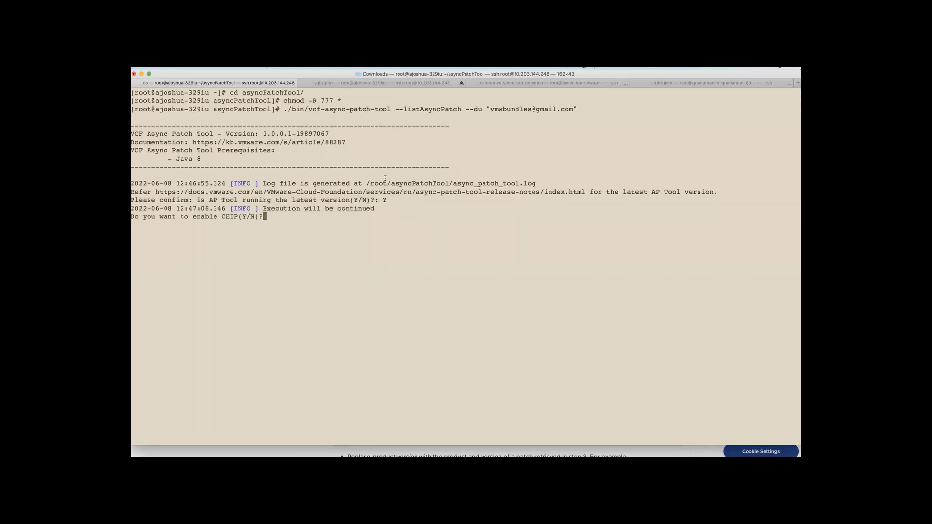
mouse_move(289, 241)
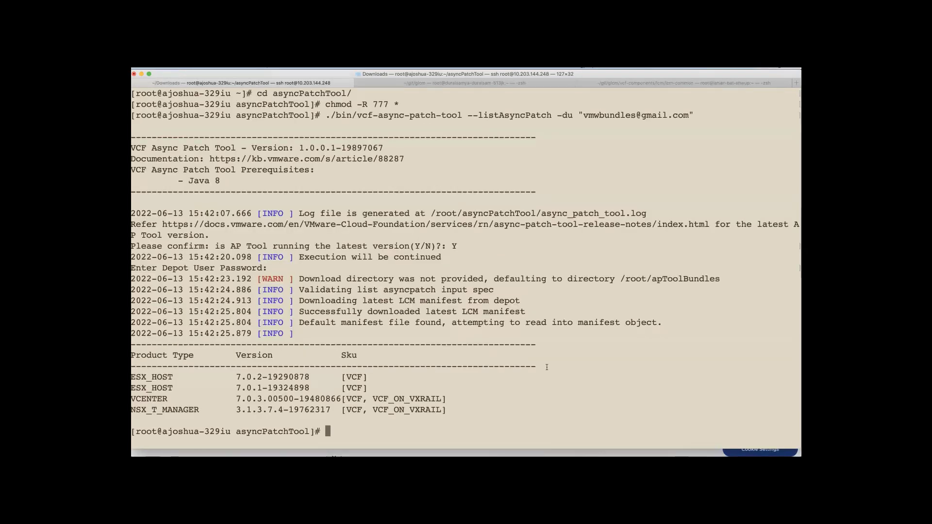
mouse_move(529, 367)
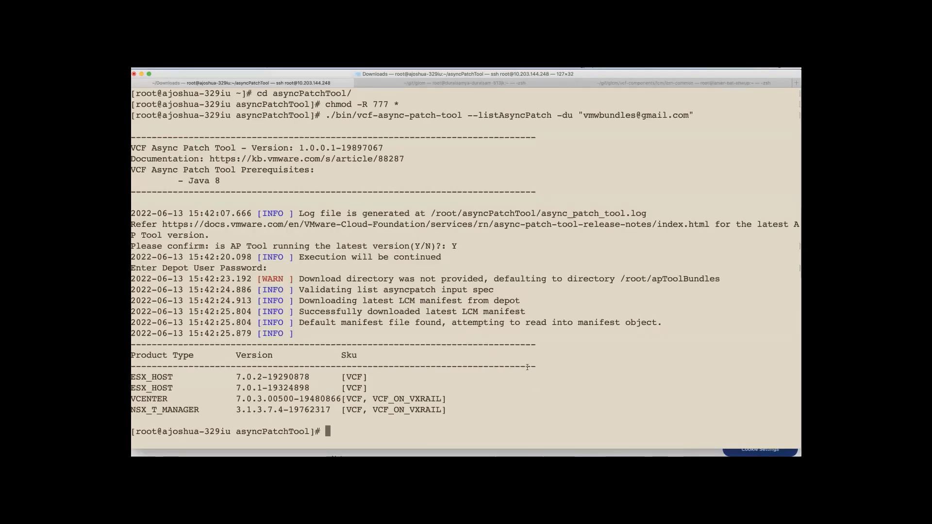
Compose ./bin/vcf-async-patch-tool -d --patch VCENTER:7.0.3.00500-19480866, copying values from the table.
type("./bin")
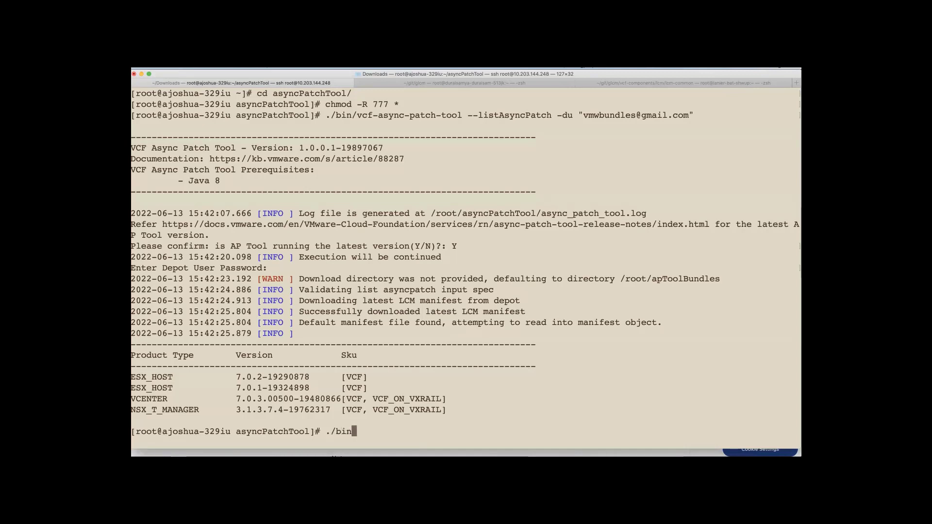
type("/vcf-async-patch-tool")
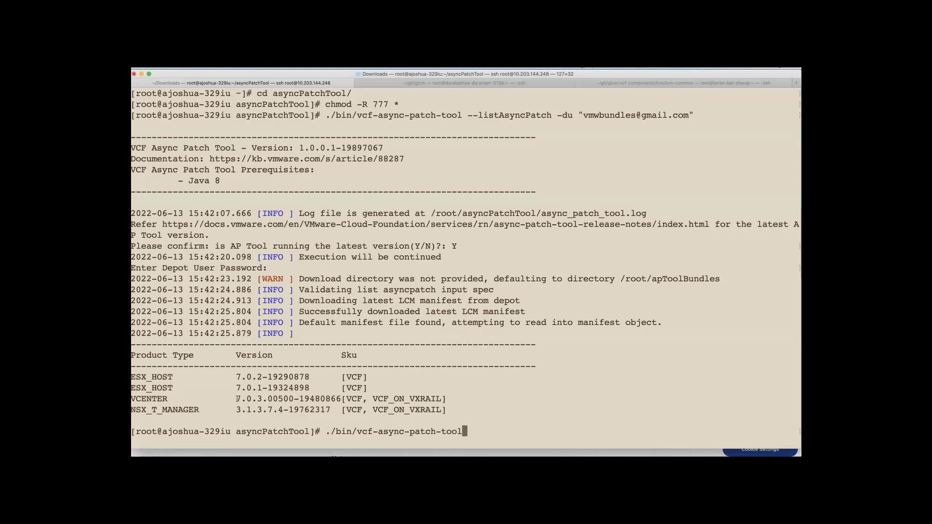
double_click(285, 399)
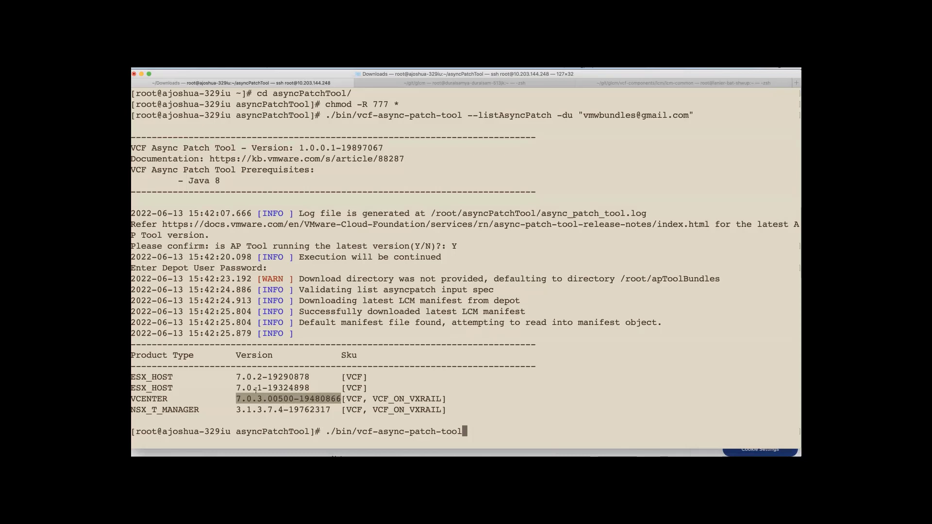
mouse_move(329, 386)
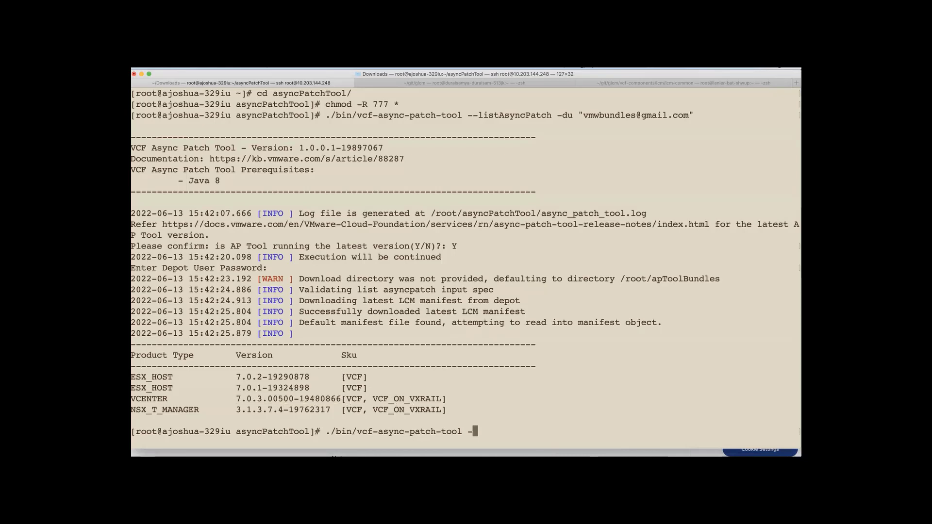
type("d")
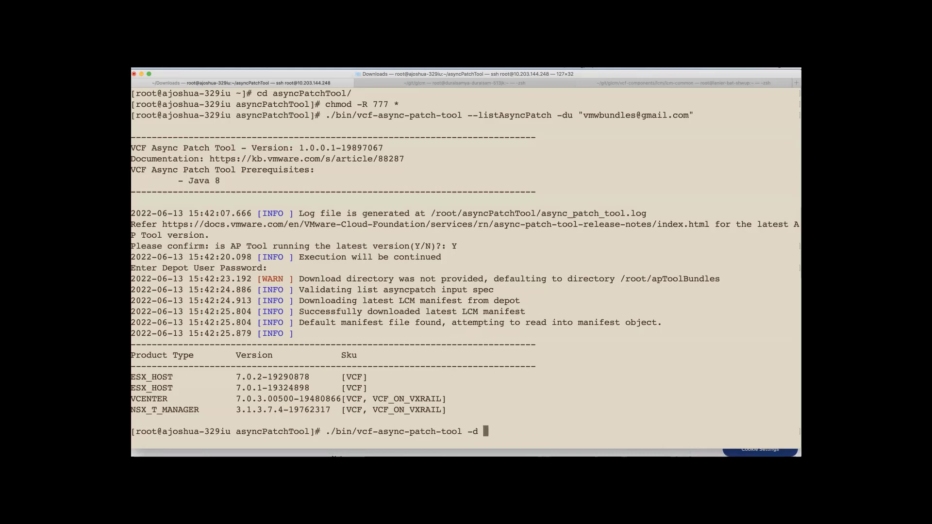
mouse_move(474, 411)
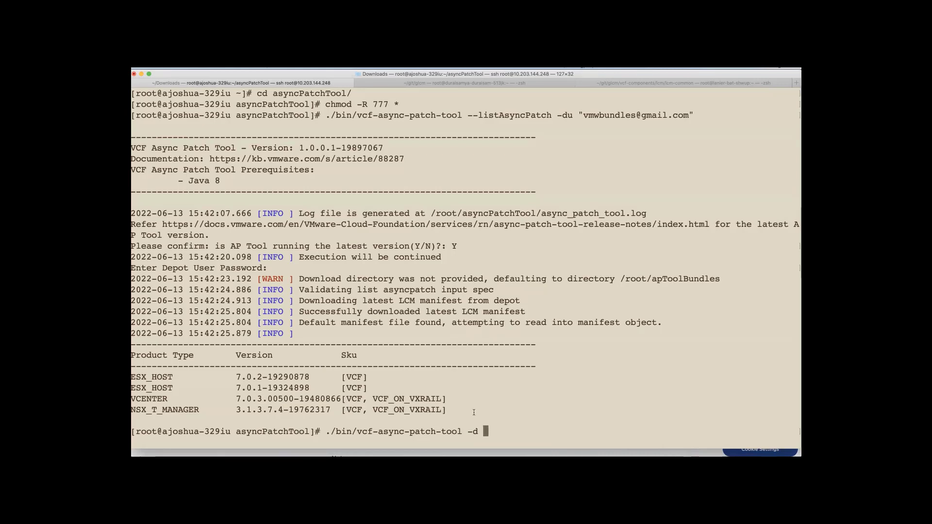
type("-patch")
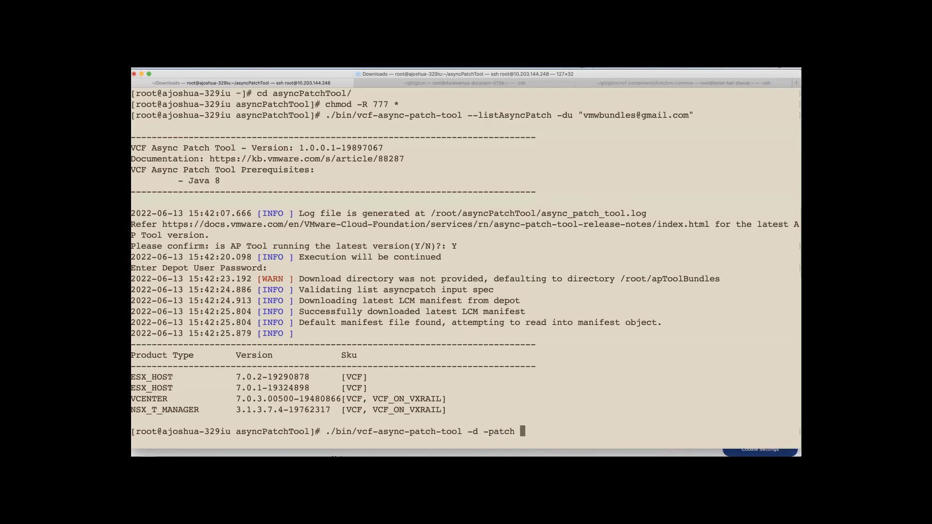
double_click(148, 399)
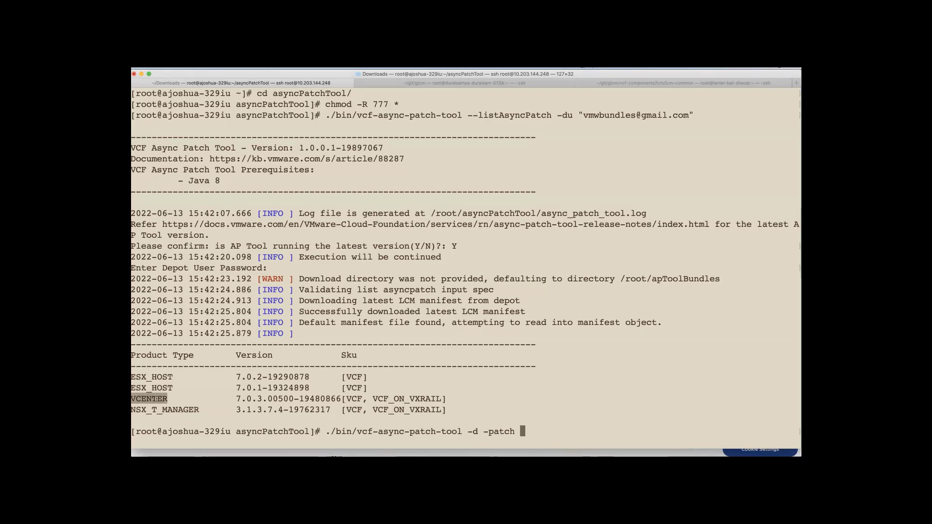
type("VCENTER:")
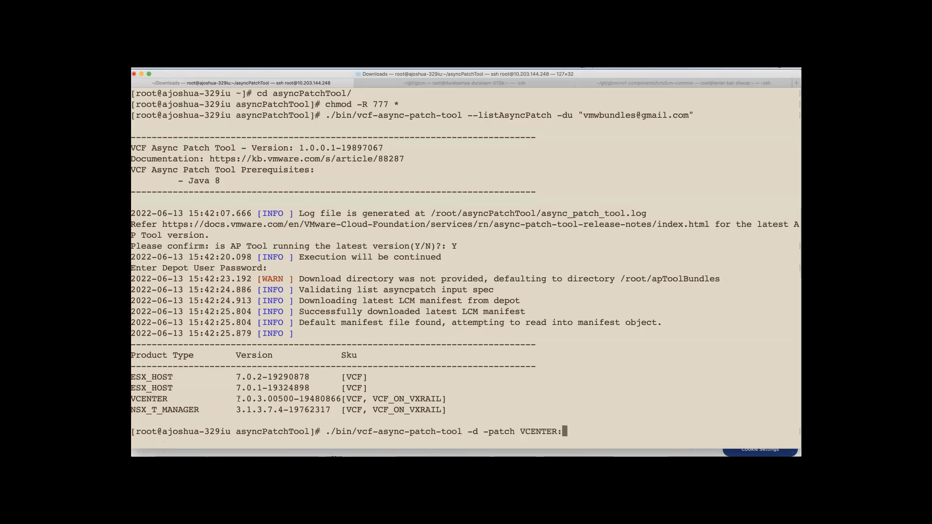
double_click(288, 399)
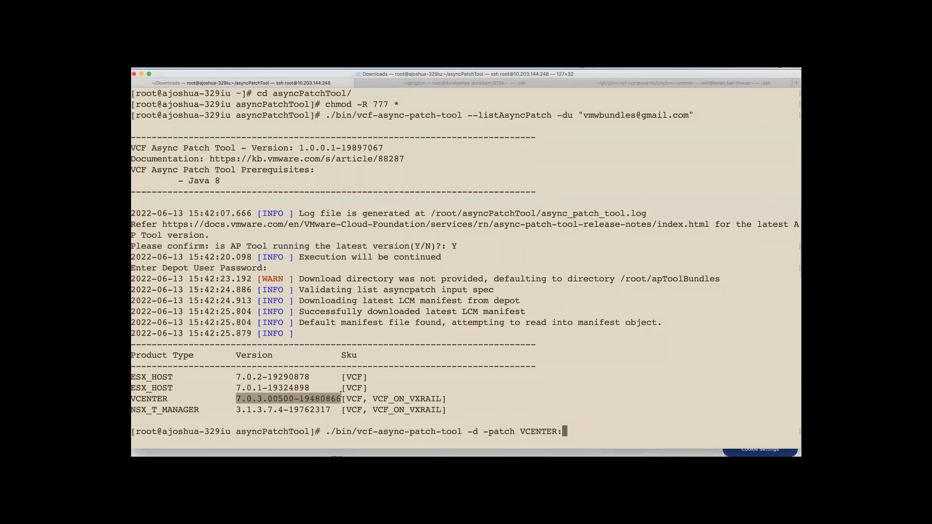
type("7.0.3.00500-19480866")
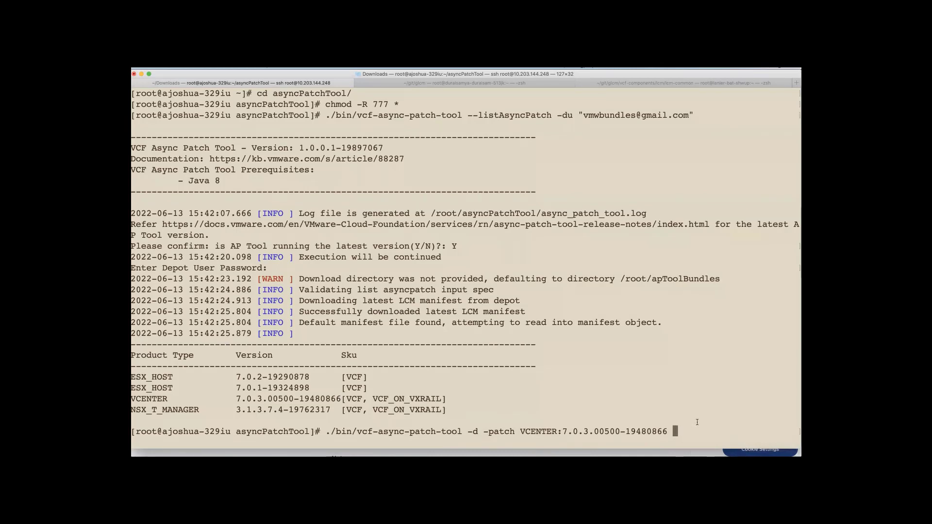
type("-du")
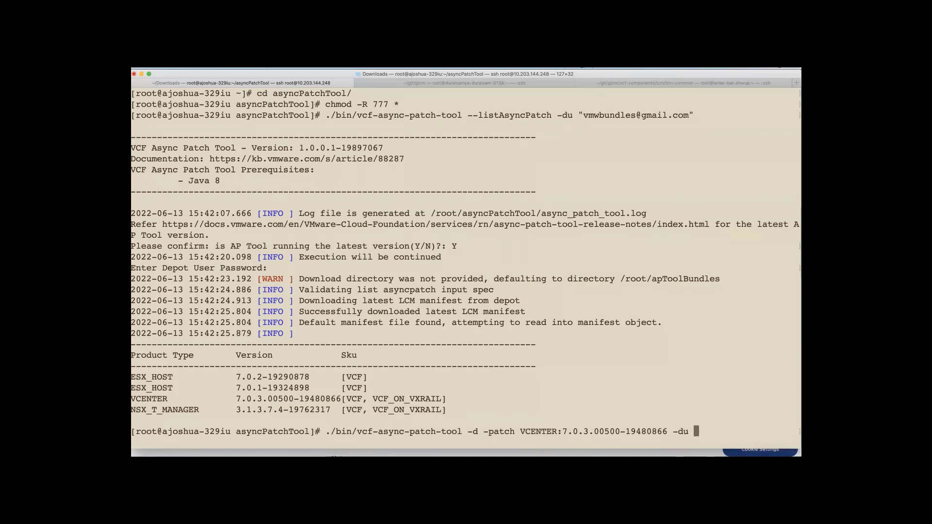
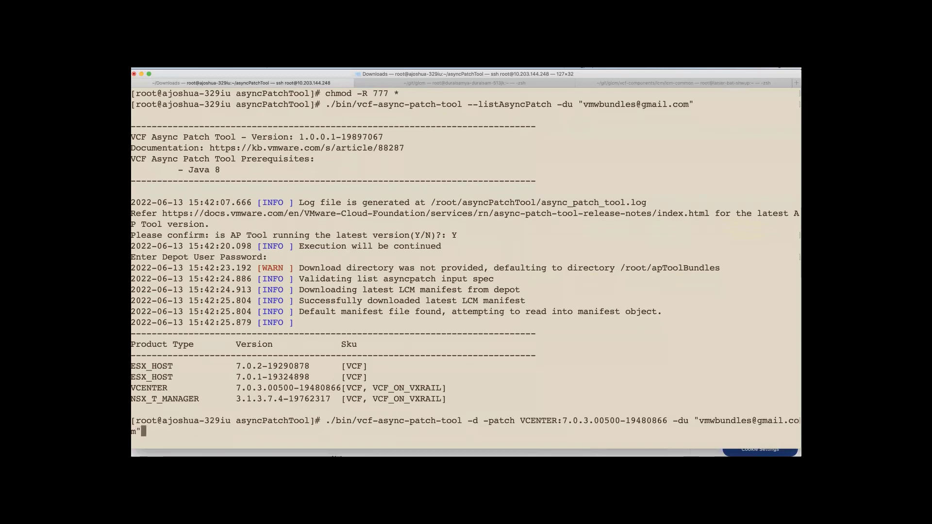
type("-sku")
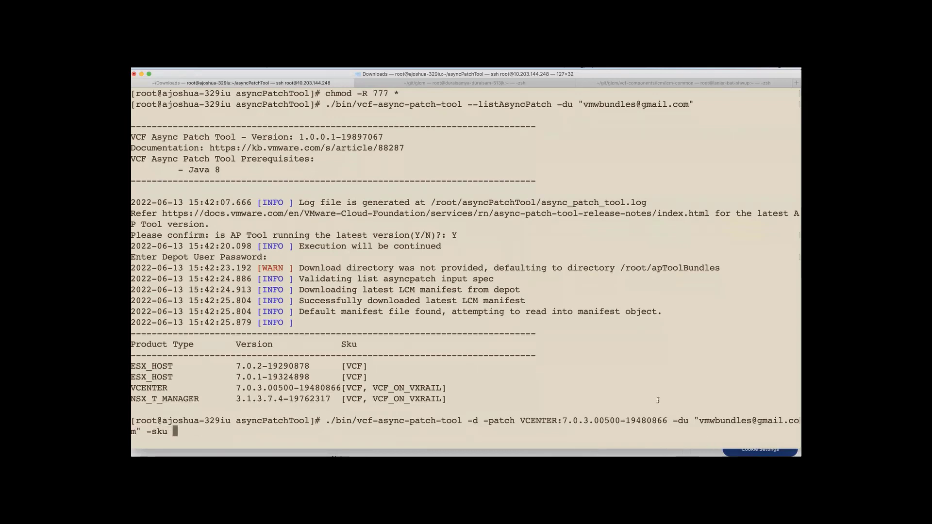
double_click(353, 387)
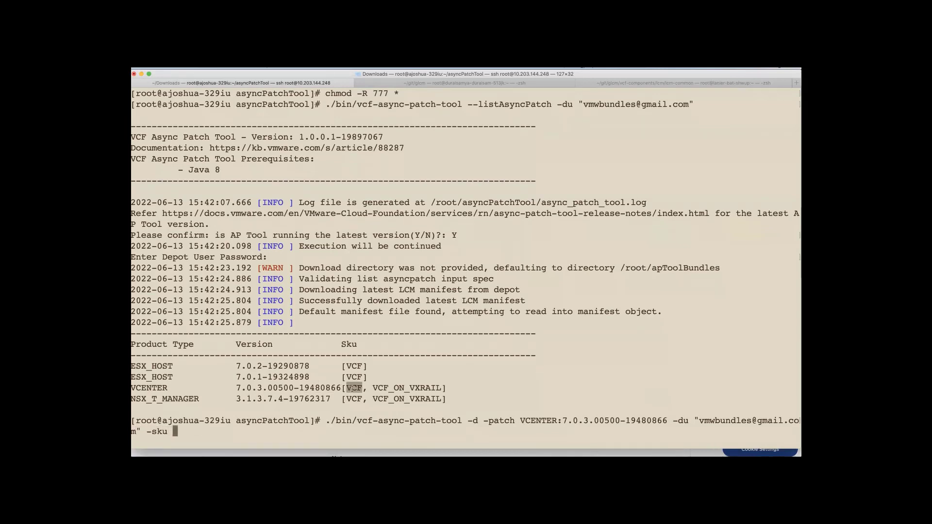
type("VCF")
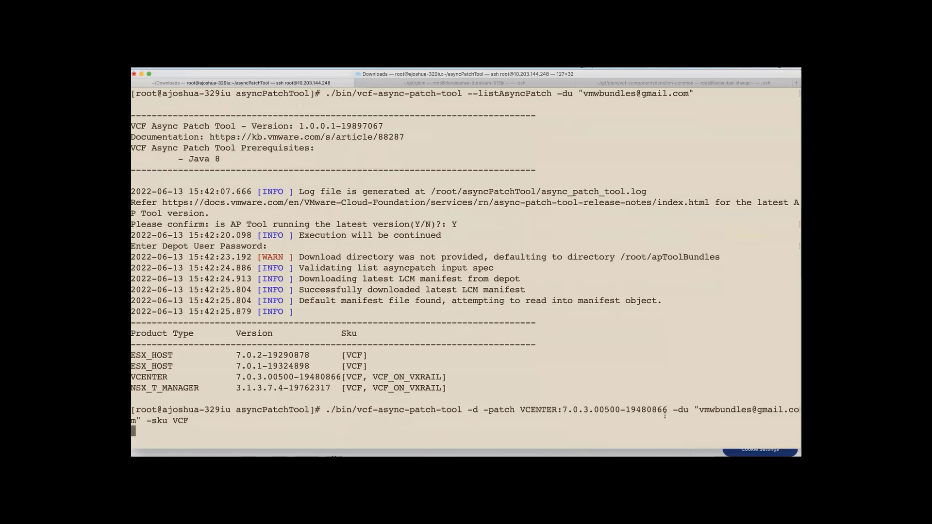
mouse_move(710, 357)
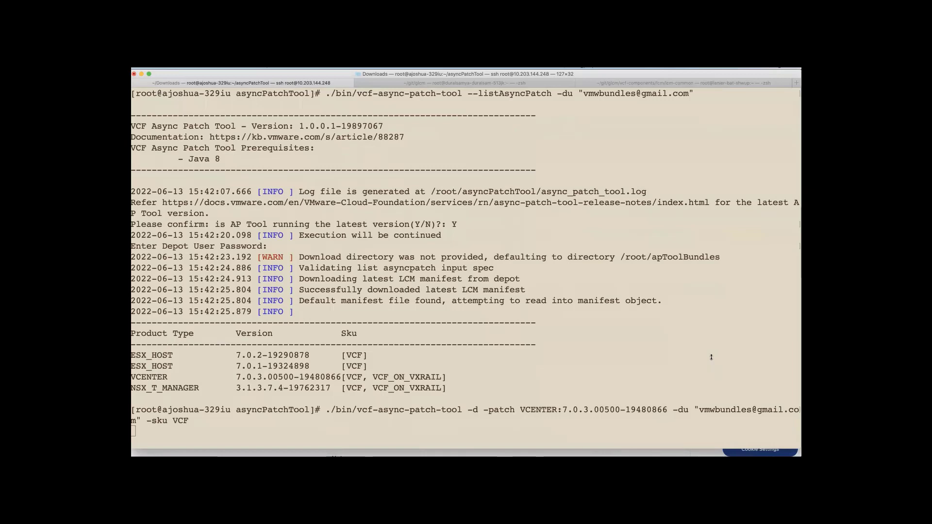
mouse_move(511, 299)
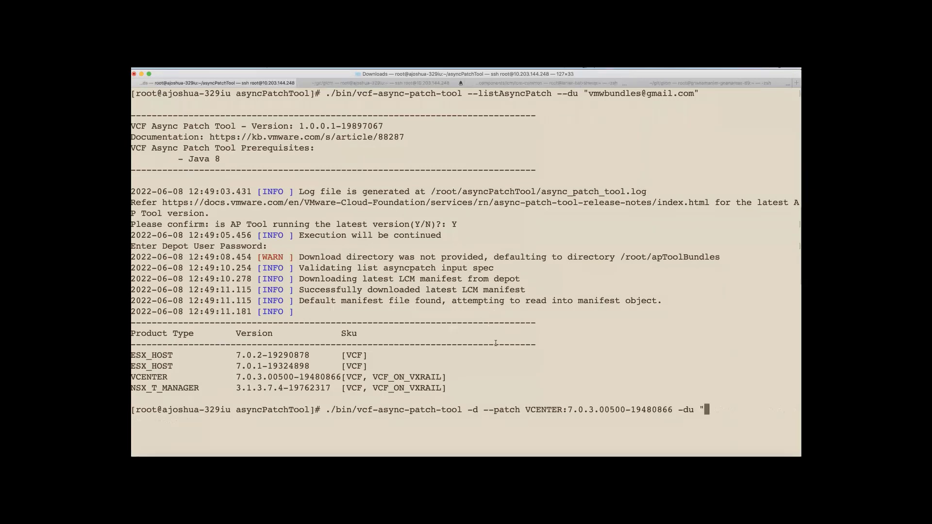
mouse_move(488, 359)
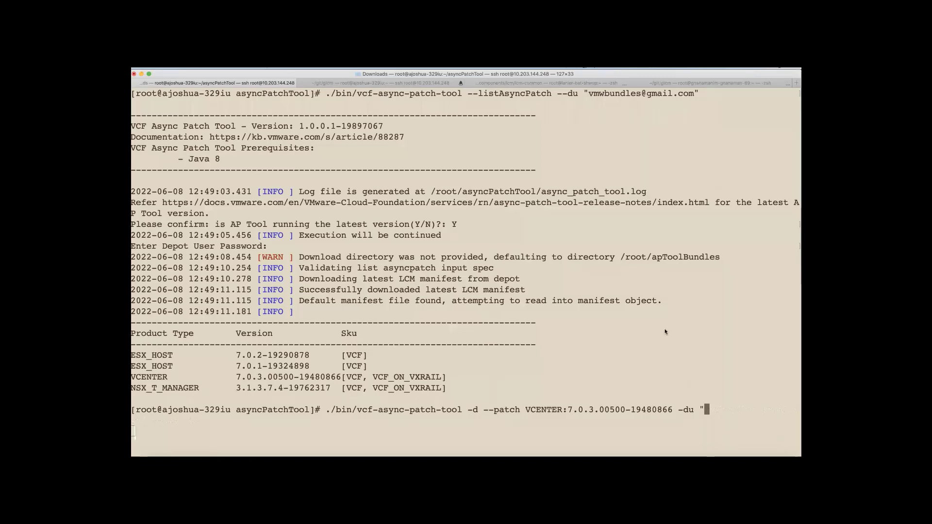
Run the vCenter patch download command and answer Y at the latest-version prompt.
key("Return")
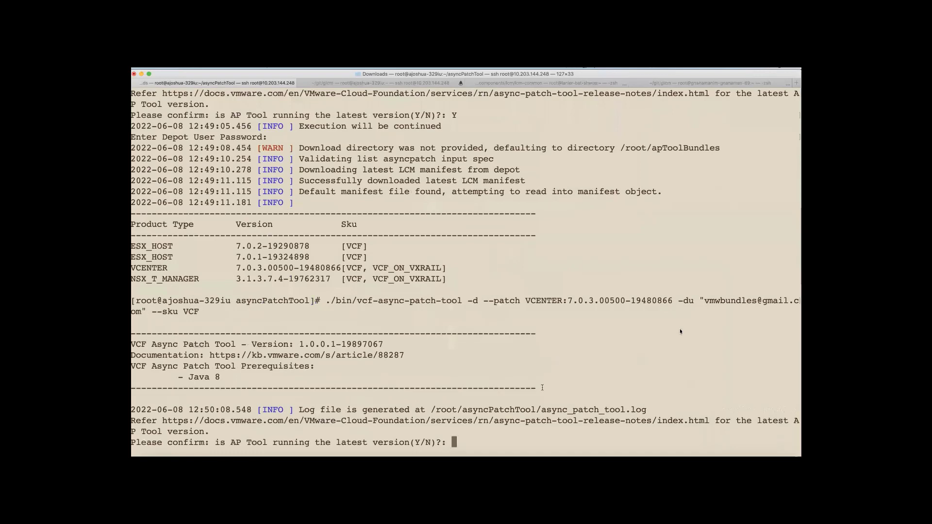
type("Y")
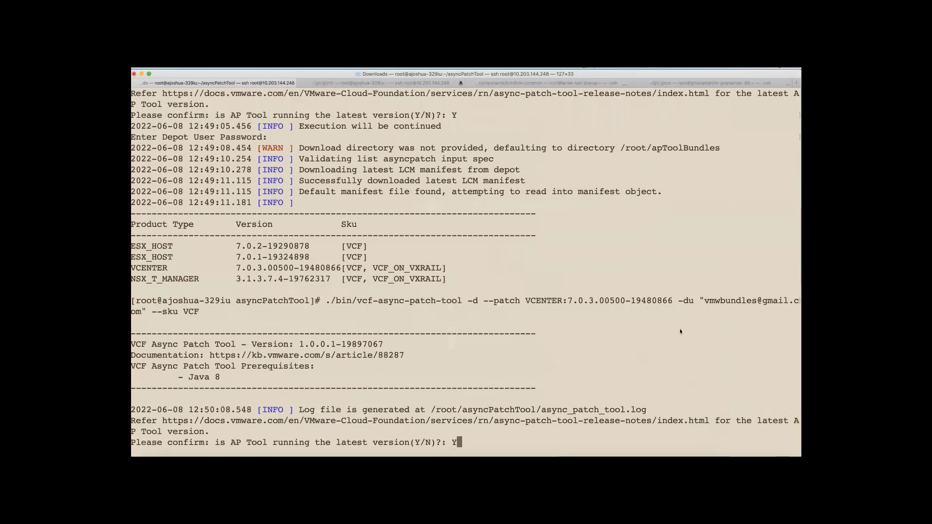
key("Return")
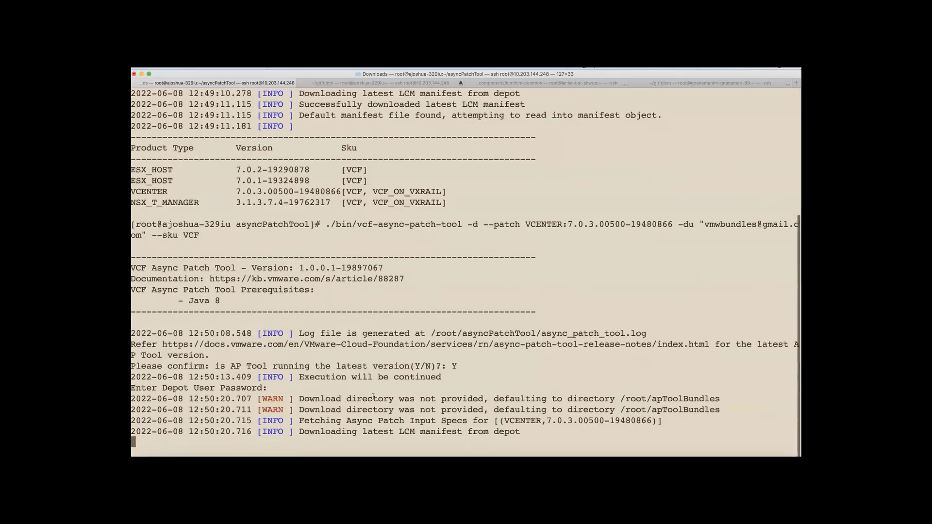
Follow the output as the three bundles download to /root/apToolBundles and validate.
scroll("down", 3)
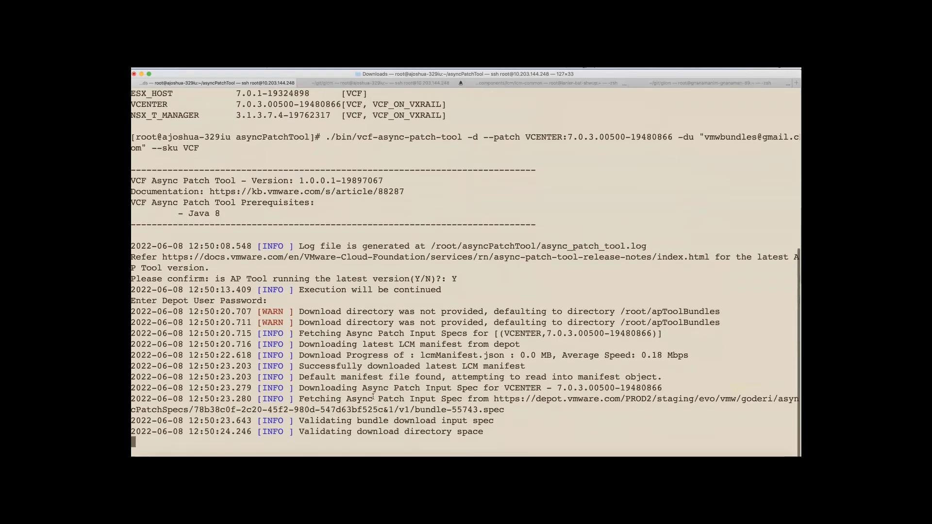
scroll("down", 3)
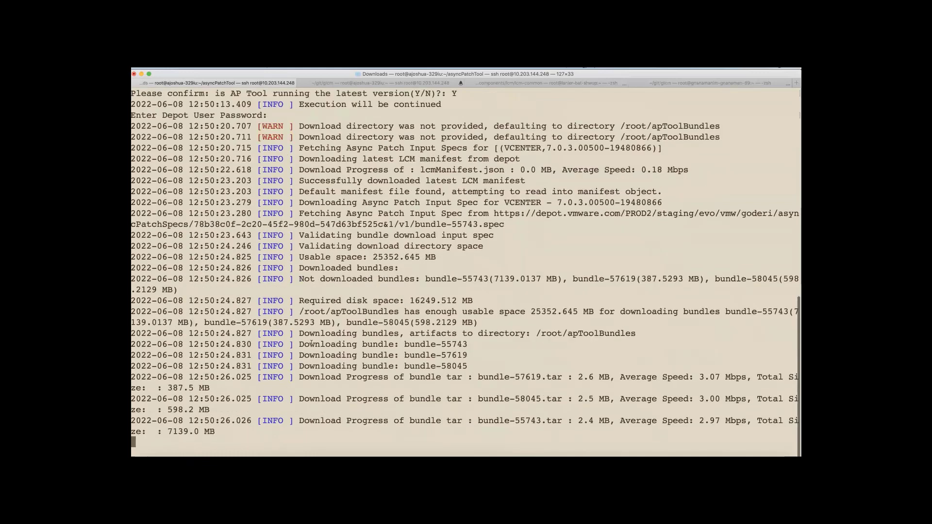
scroll("down", 3)
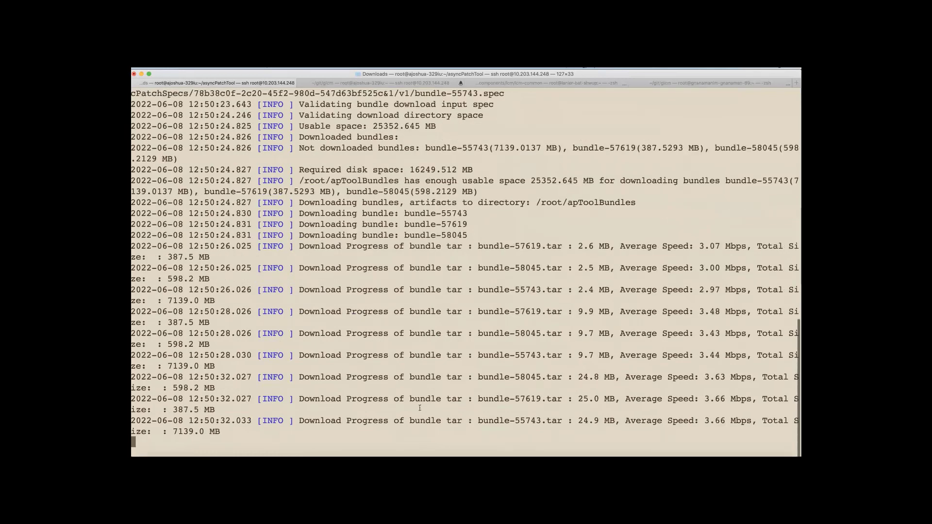
mouse_move(776, 221)
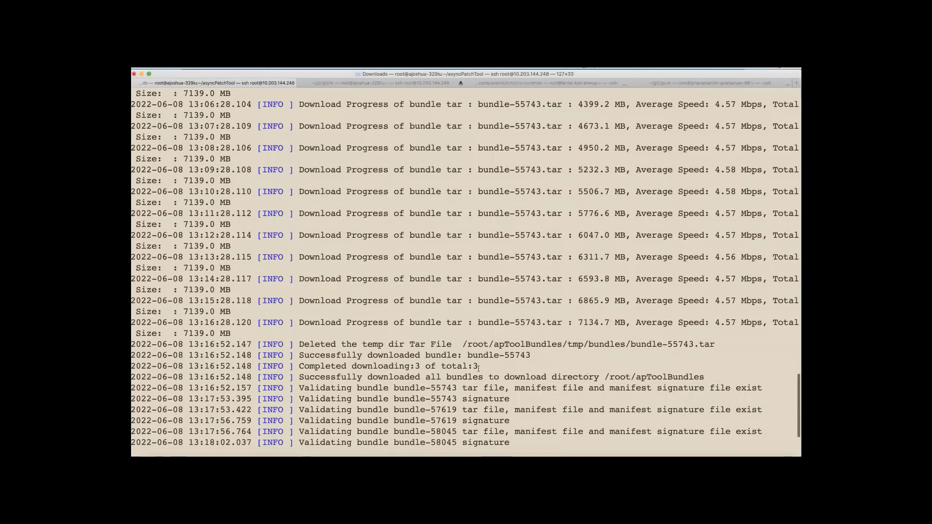
scroll("down", 3)
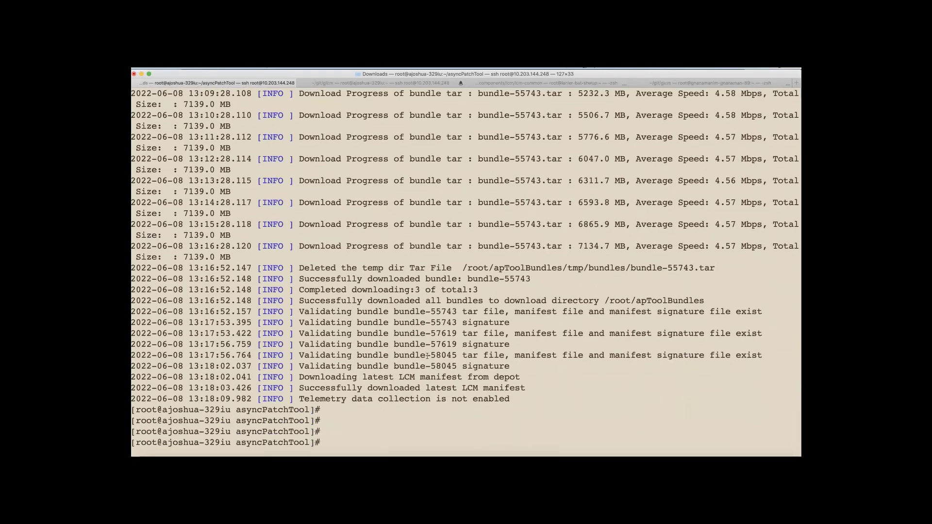
mouse_move(648, 395)
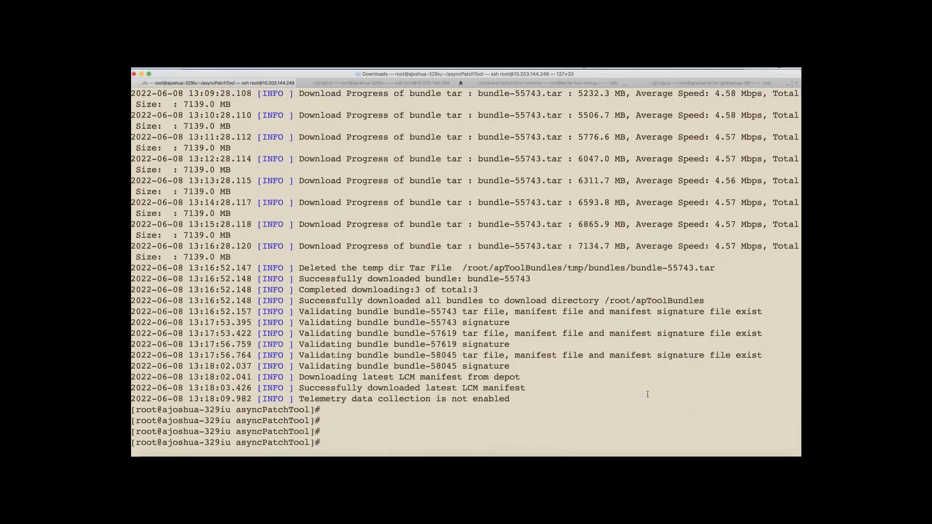
mouse_move(566, 376)
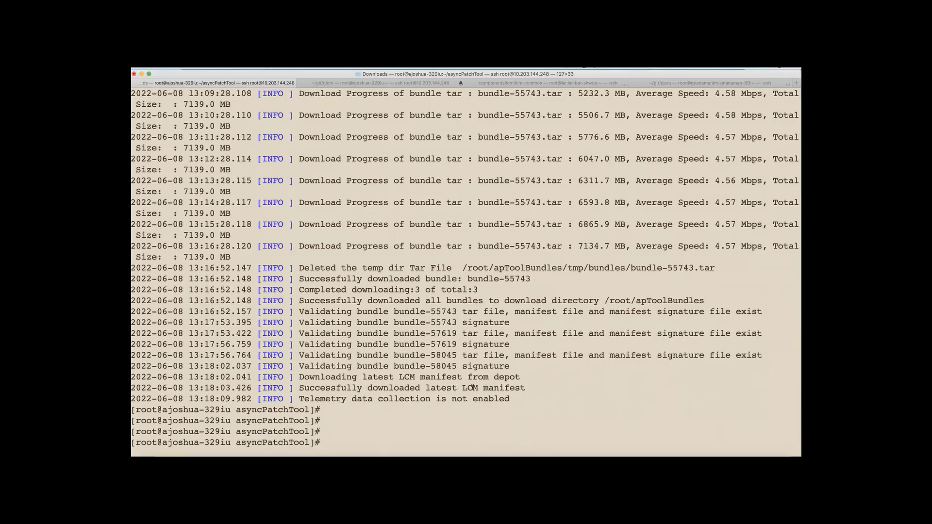
scroll("down", 3)
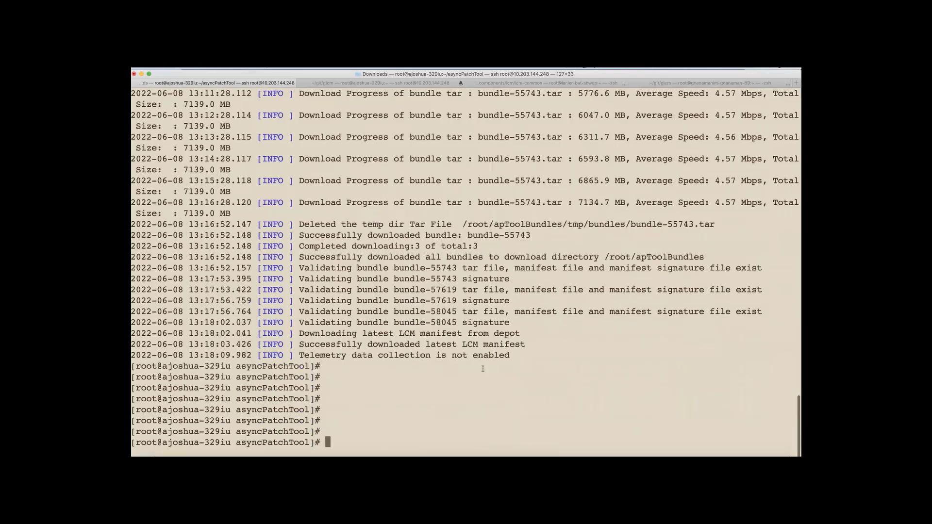
type("scp -r")
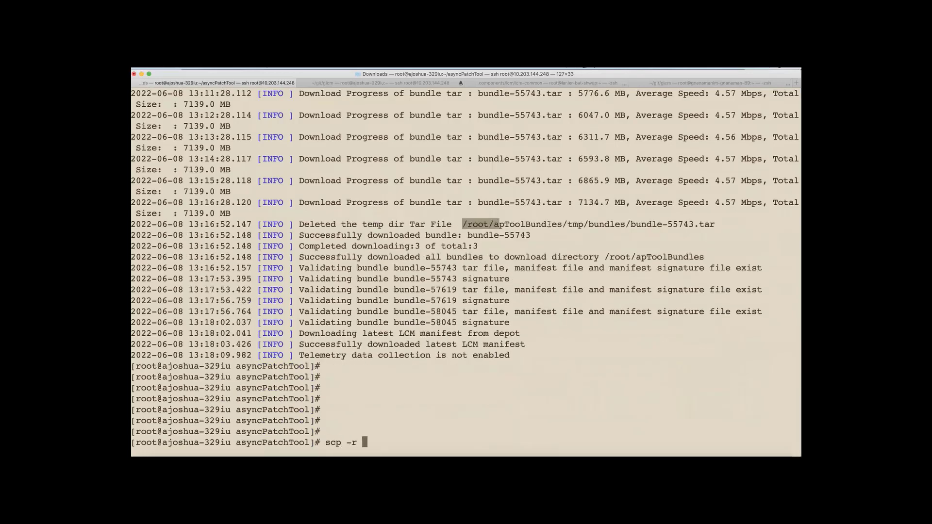
type("/root/apToolBundles")
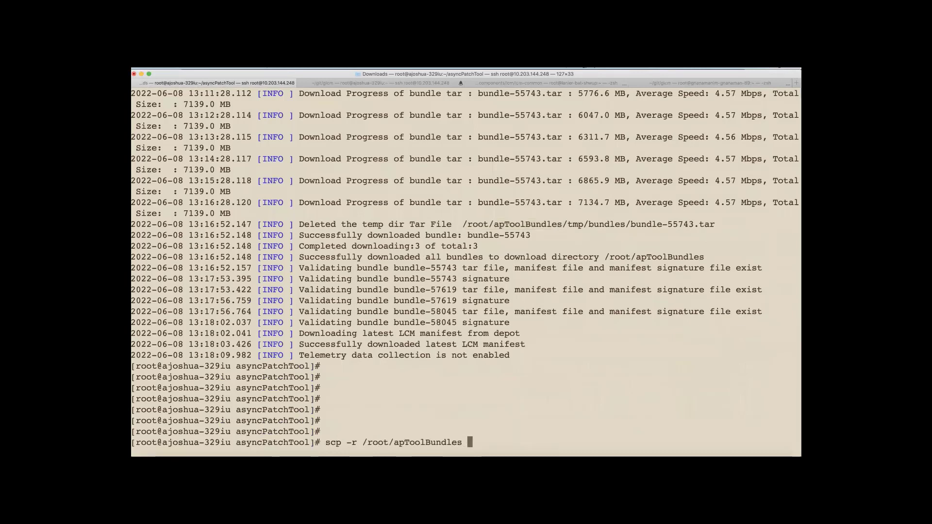
type("vcf@10.0..")
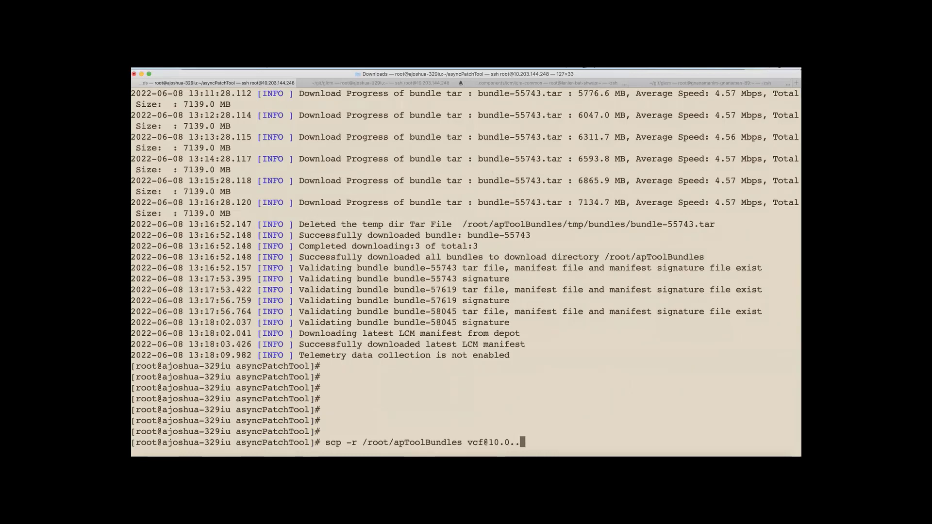
type("4")
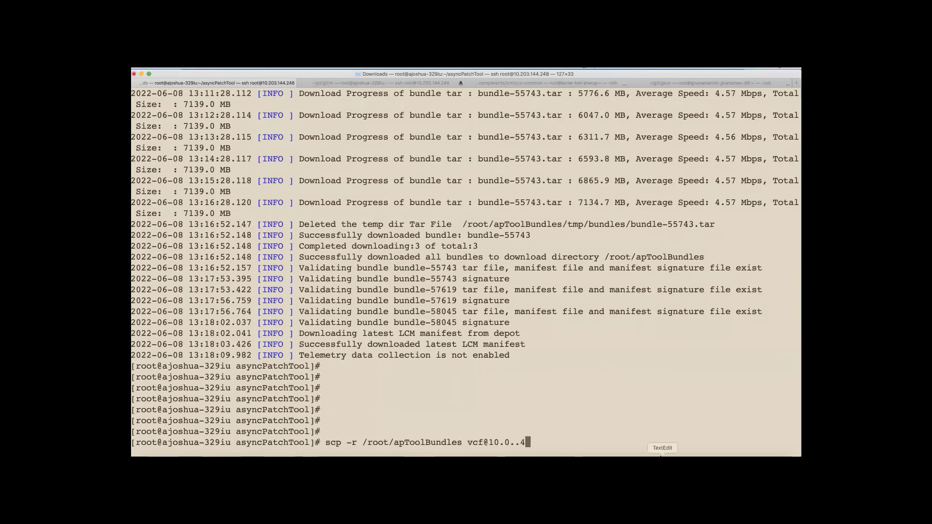
mouse_move(683, 454)
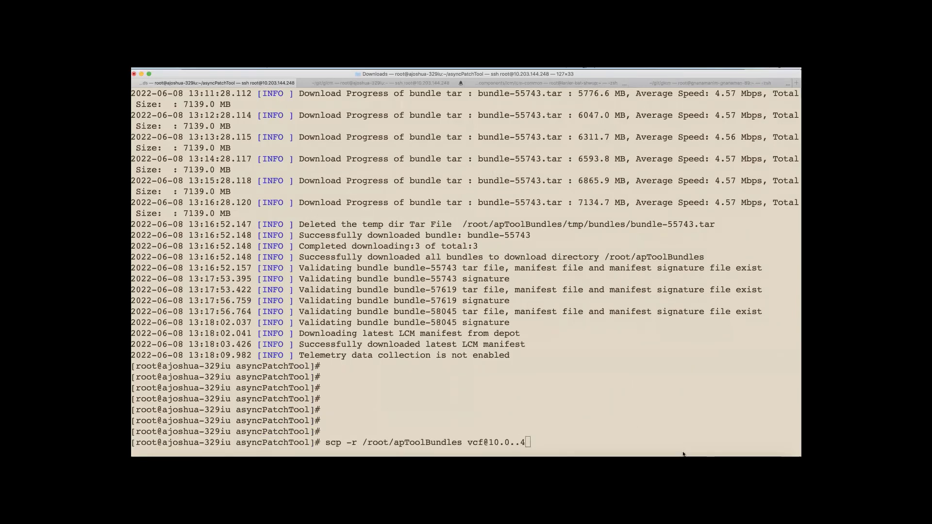
key("Backspace")
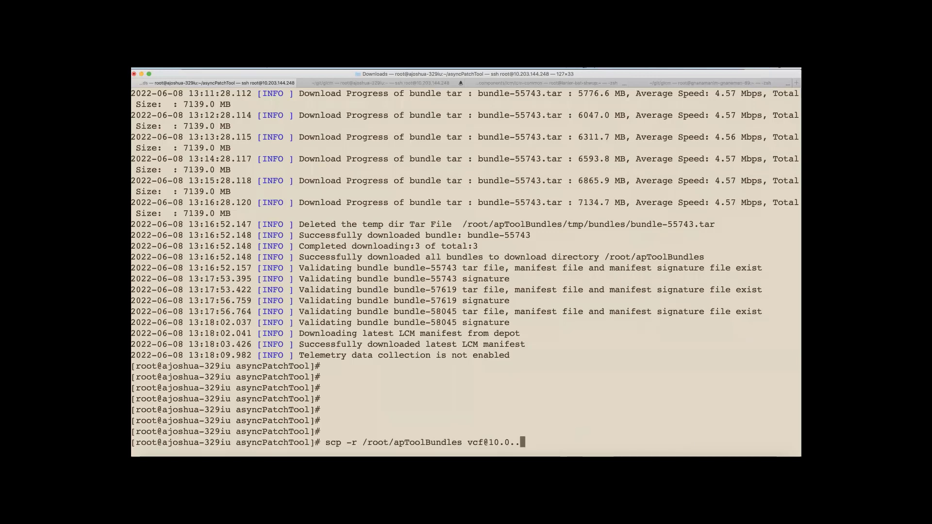
type("0.")
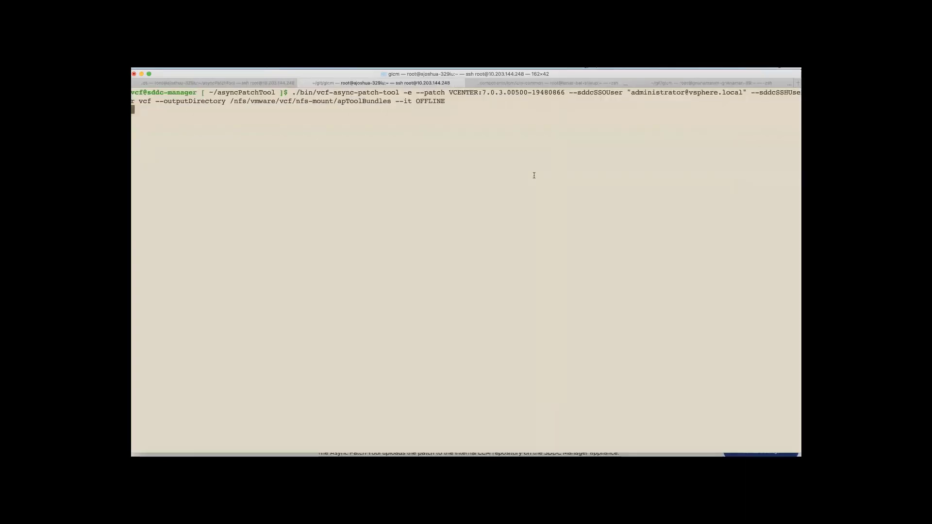
Run the offline enable command, answer Y to the prompts and submit the SDDC Manager root password.
key("Return")
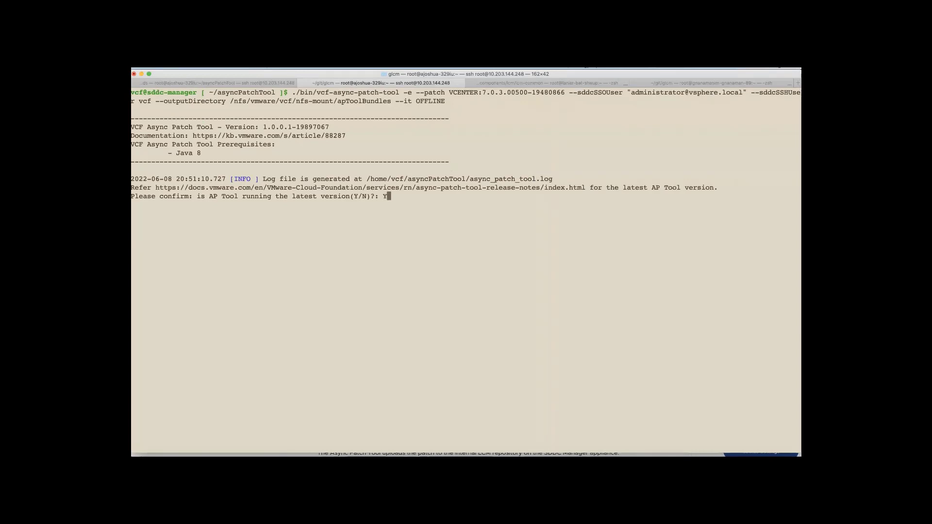
key("Return")
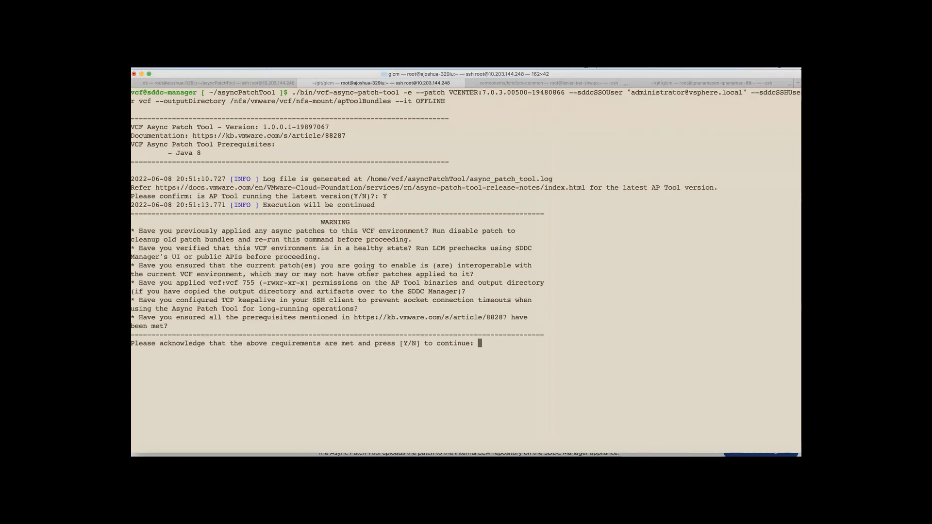
type("Y")
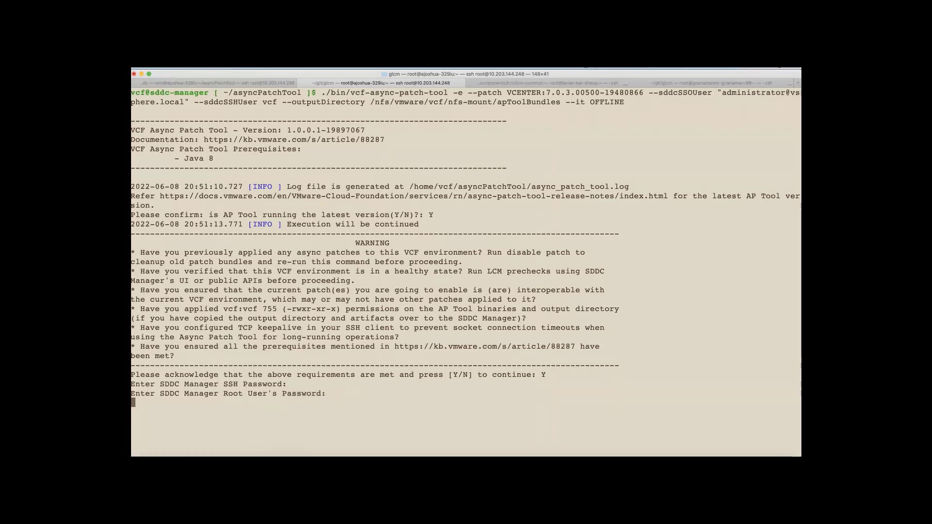
mouse_move(246, 407)
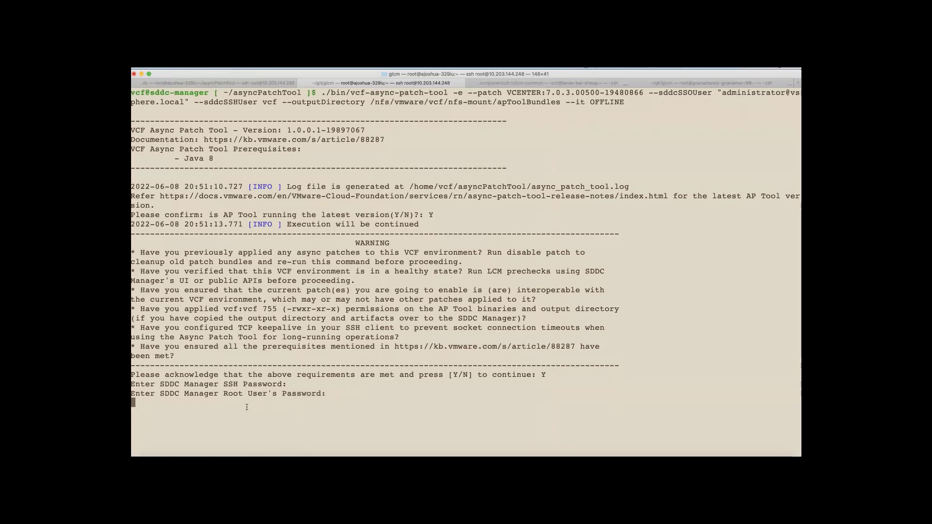
mouse_move(352, 332)
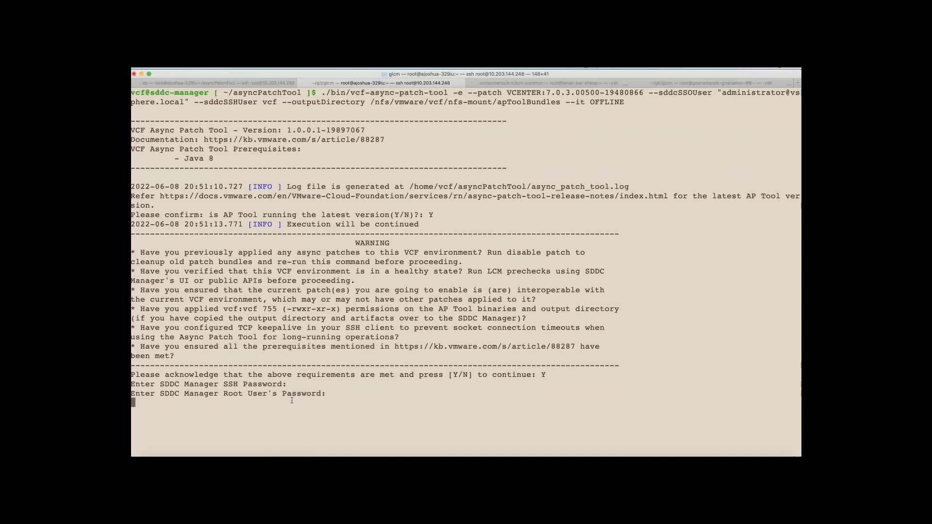
key("Return")
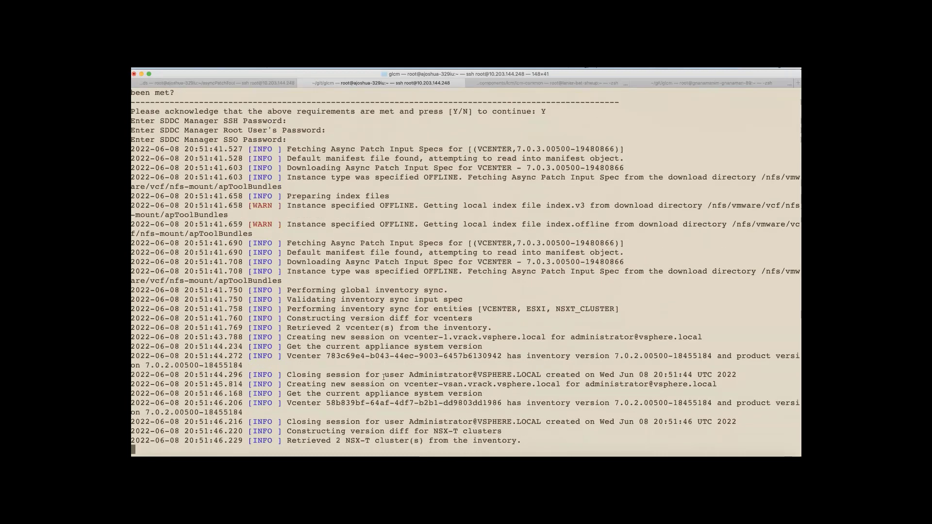
Follow the global inventory sync of vCenters, NSX-T clusters and 14 hosts to SUCCESS.
scroll("down", 3)
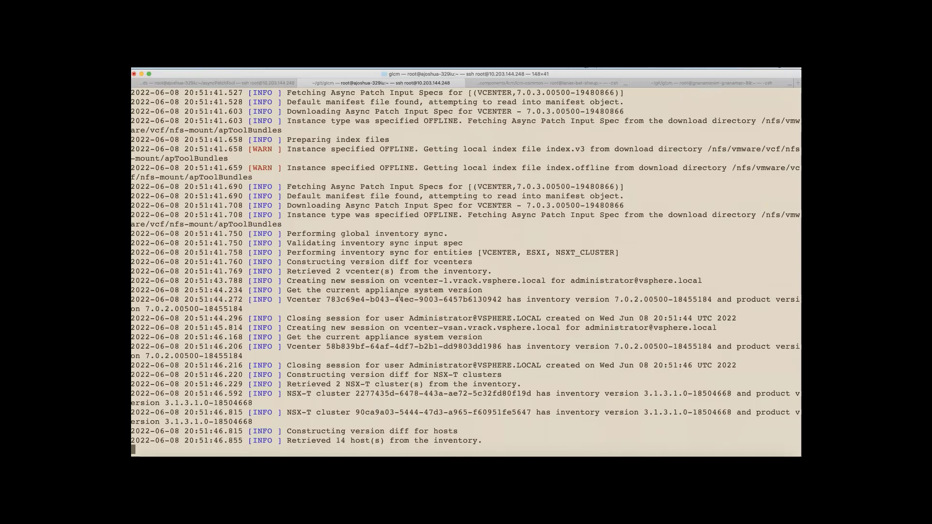
scroll("down", 3)
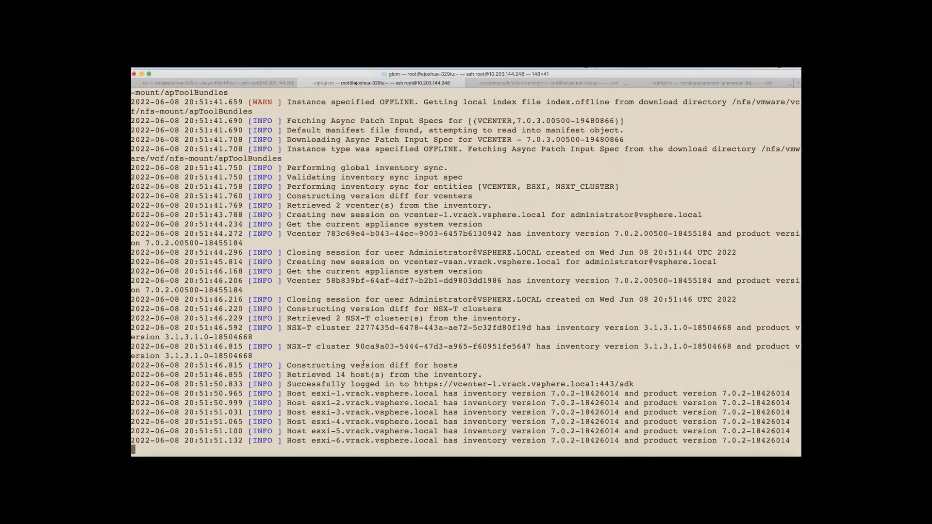
scroll("down", 3)
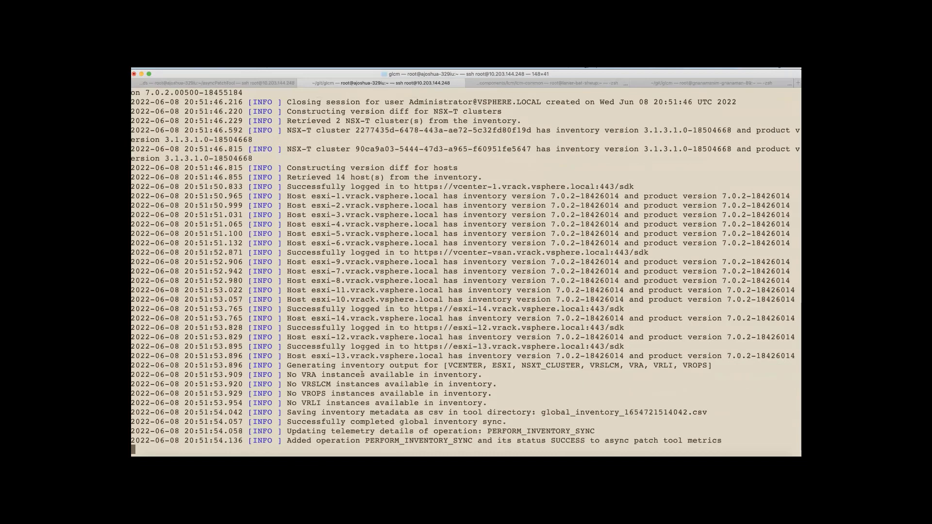
scroll("down", 3)
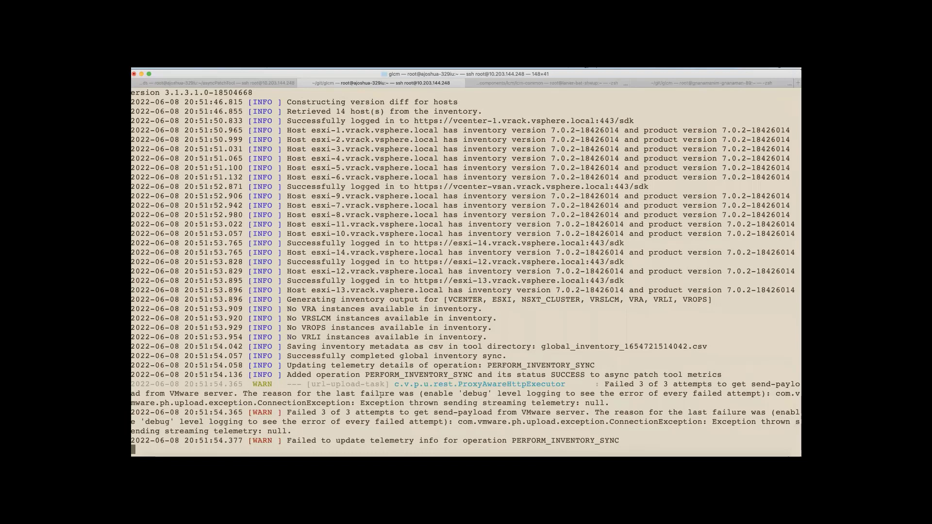
Scroll the log as prechecks pass, bundle-57619 lcm upgrades complete, and bundle-55743 validation starts.
scroll("down", 3)
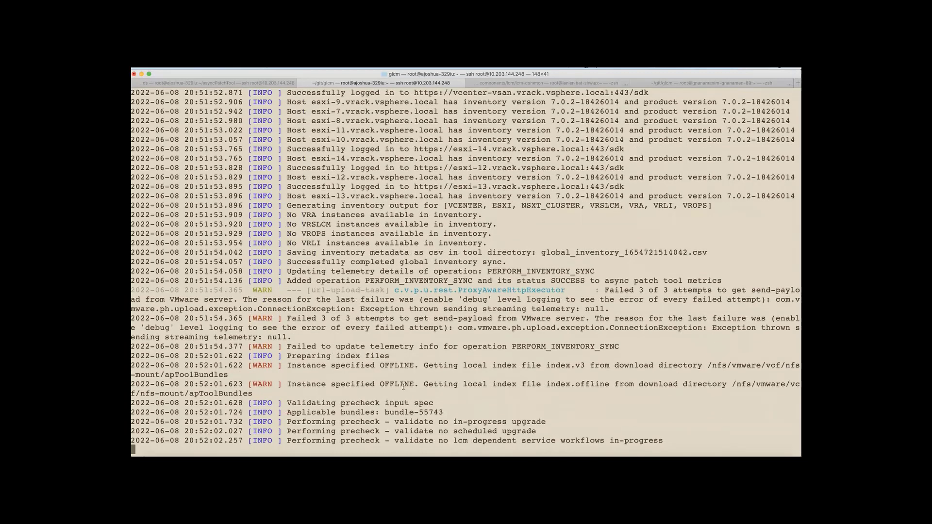
scroll("down", 3)
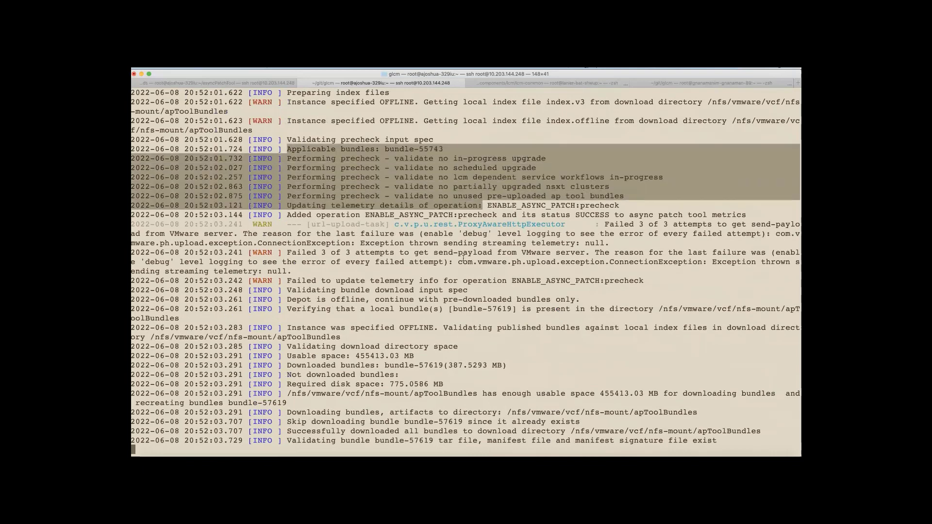
scroll("down", 3)
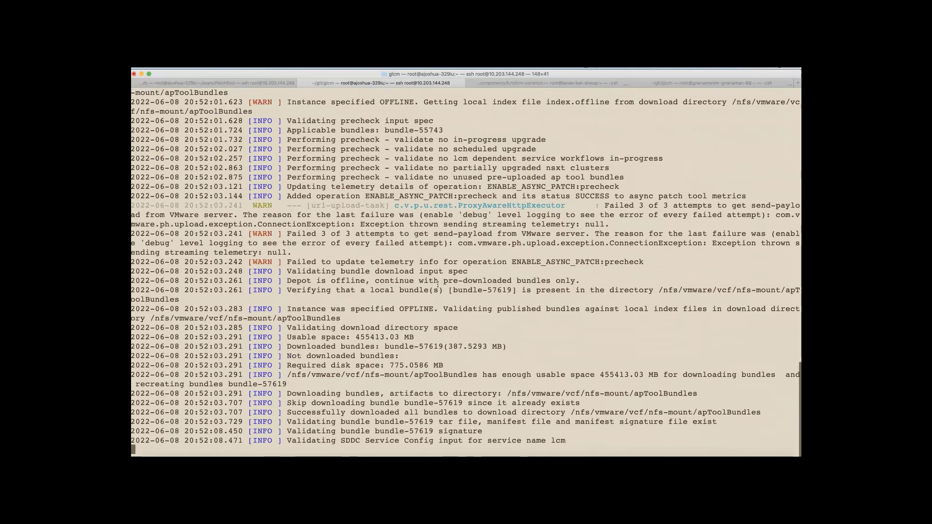
scroll("down", 3)
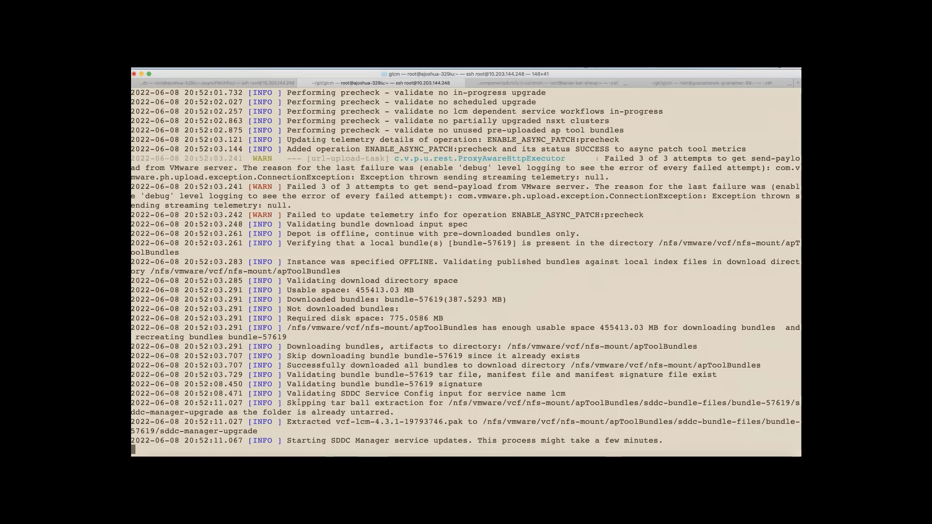
scroll("down", 3)
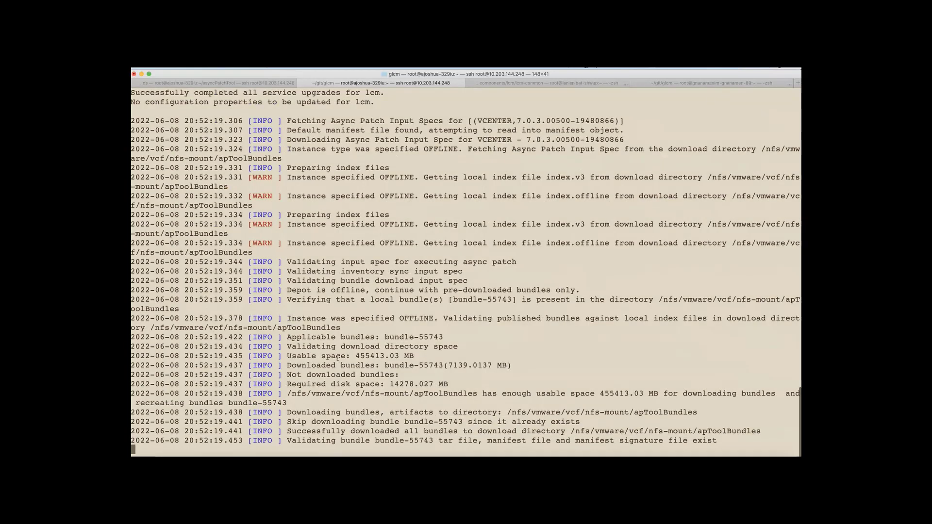
mouse_move(774, 369)
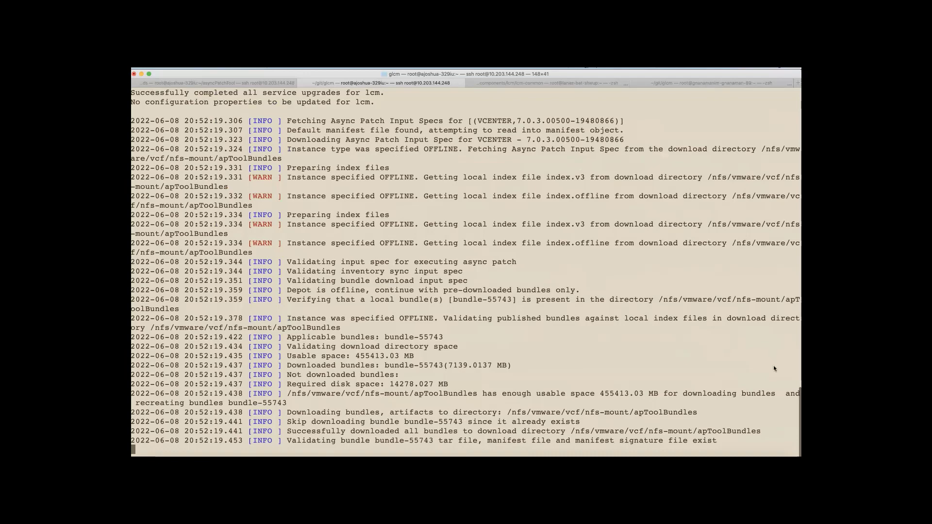
scroll("down", 3)
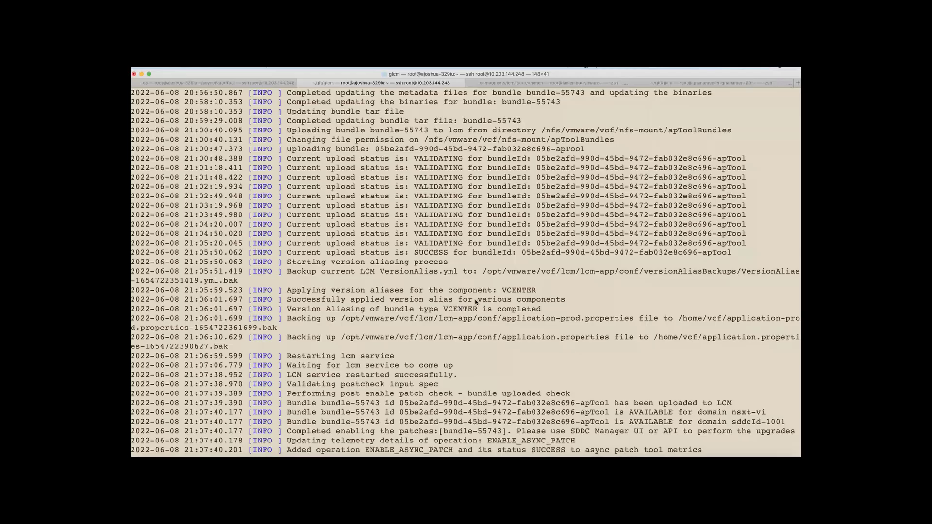
mouse_move(458, 378)
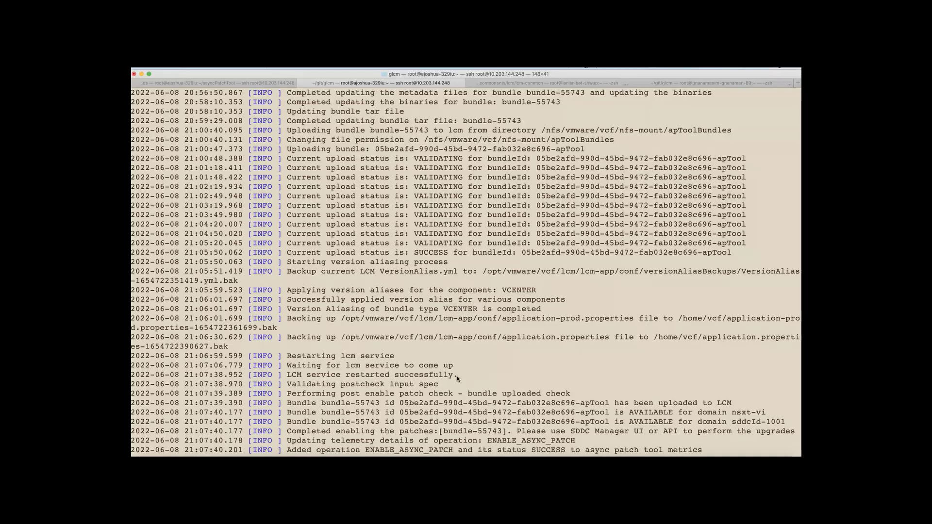
mouse_move(552, 433)
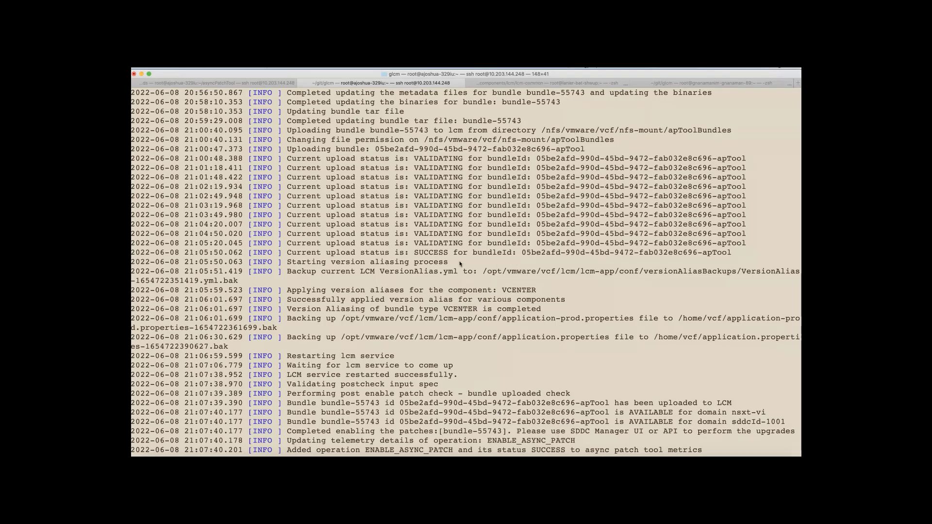
mouse_move(545, 369)
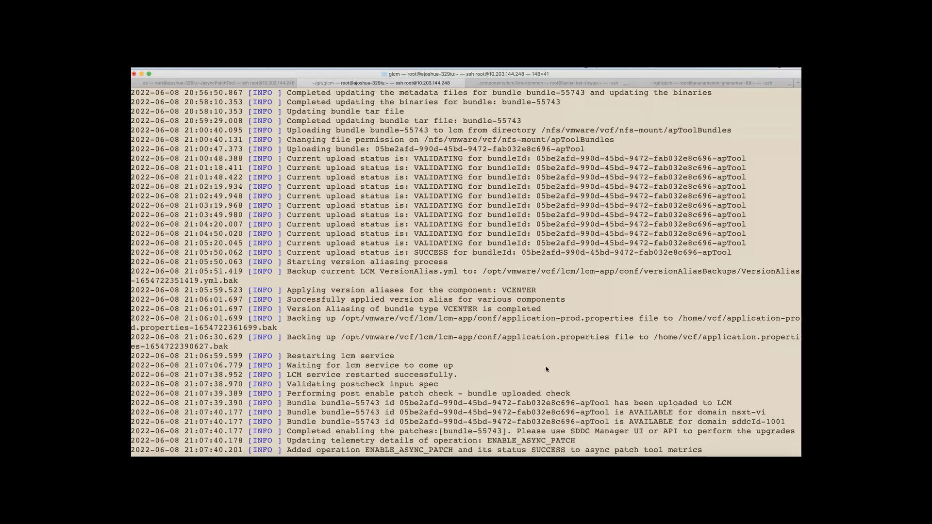
mouse_move(565, 330)
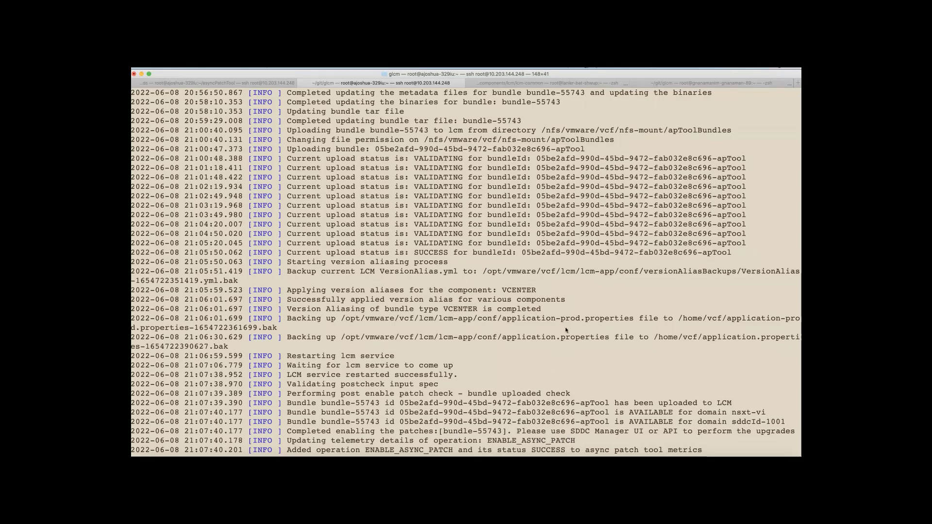
mouse_move(625, 409)
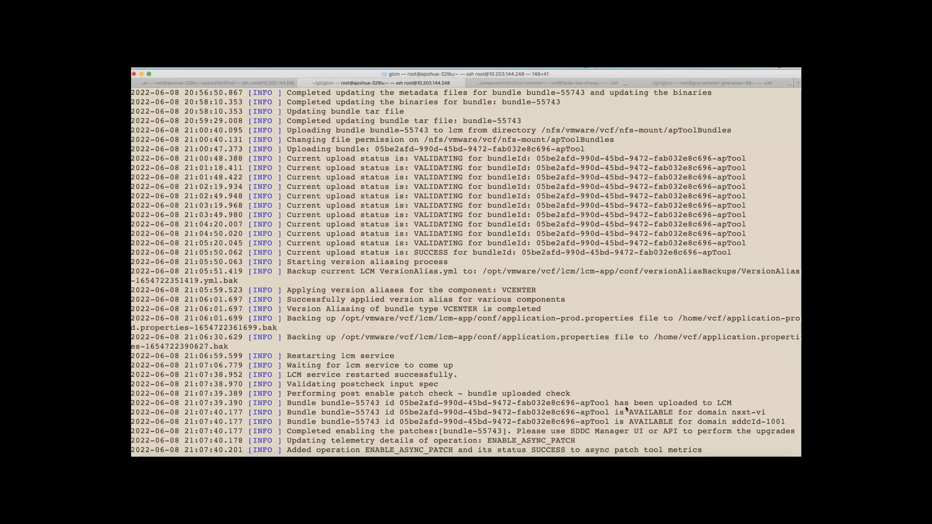
mouse_move(707, 285)
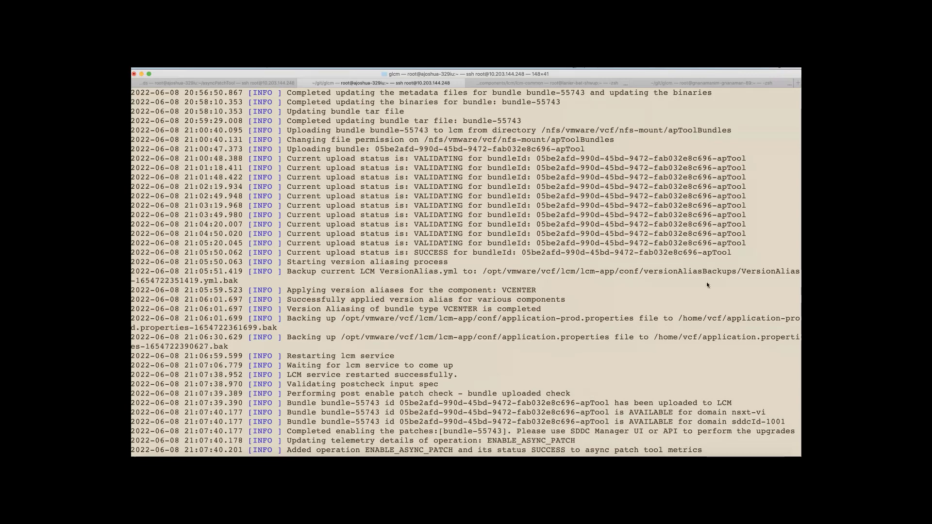
mouse_move(784, 78)
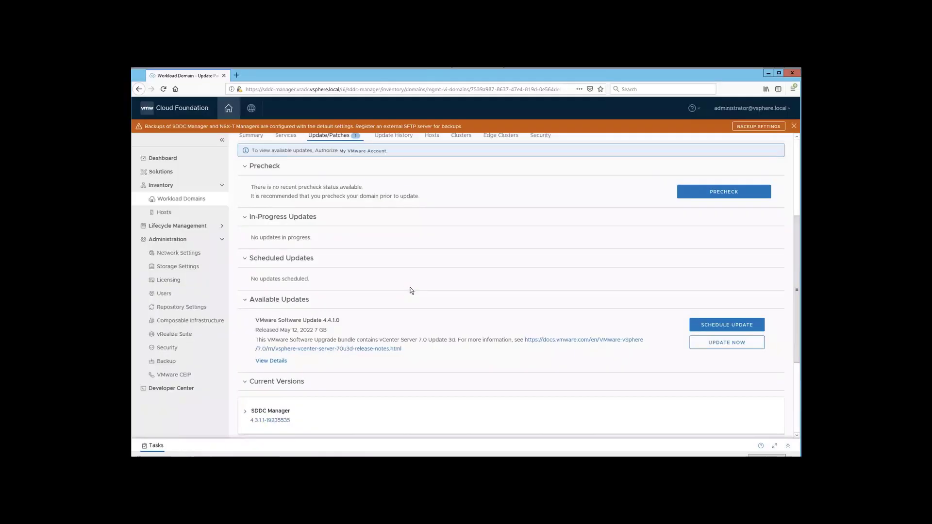
mouse_move(407, 297)
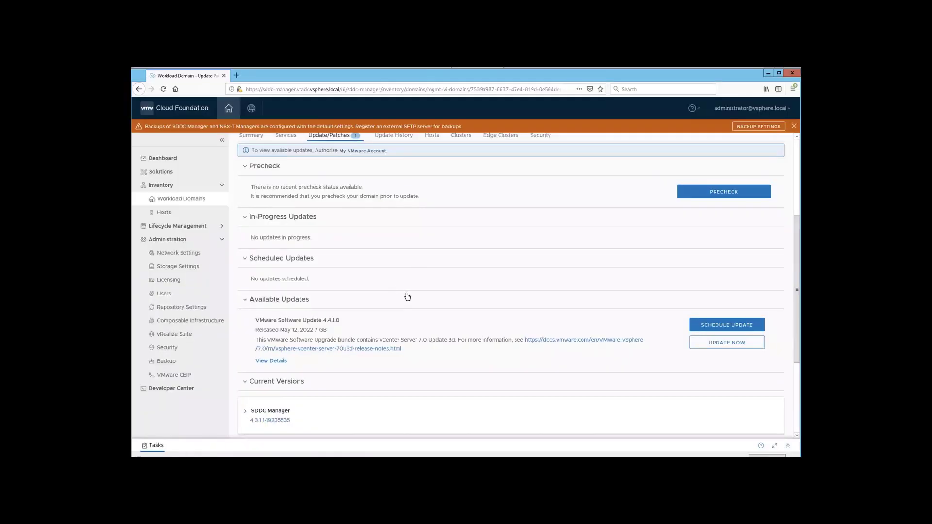
mouse_move(267, 410)
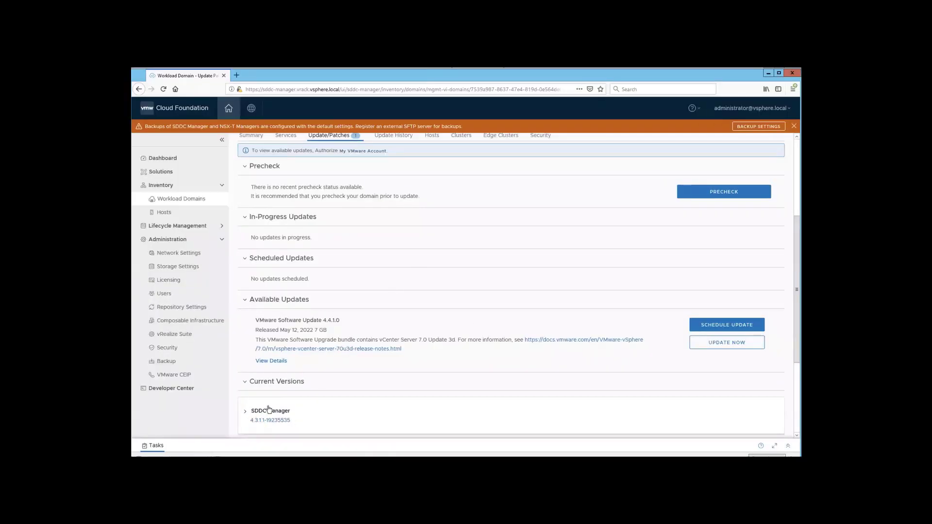
mouse_move(330, 392)
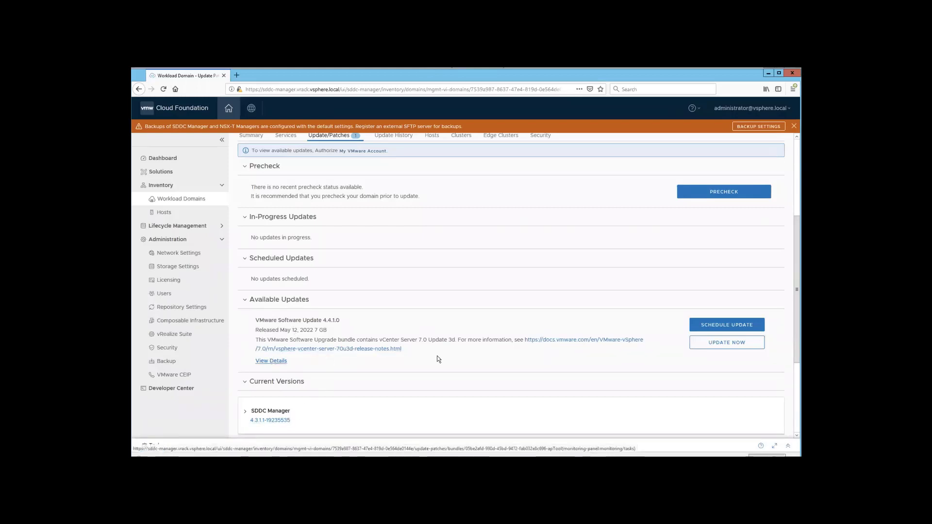
left_click(271, 361)
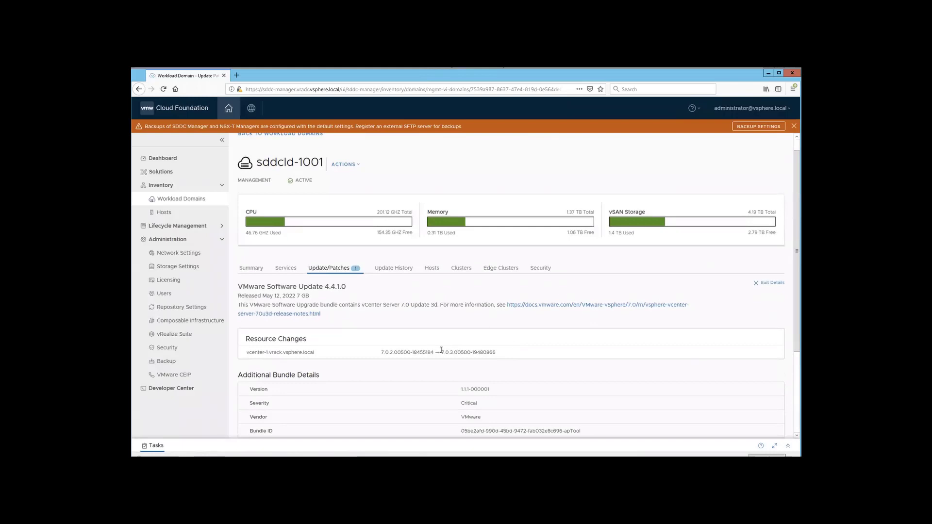
mouse_move(355, 277)
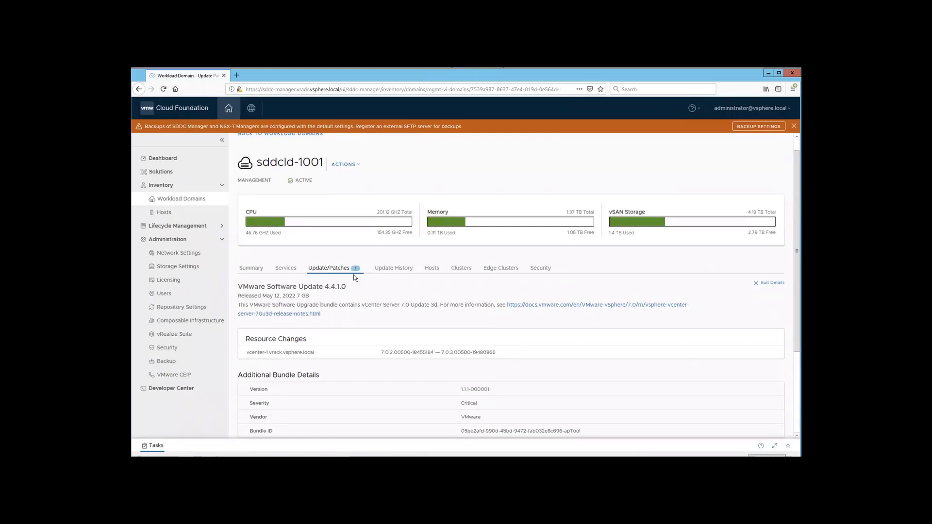
left_click(329, 268)
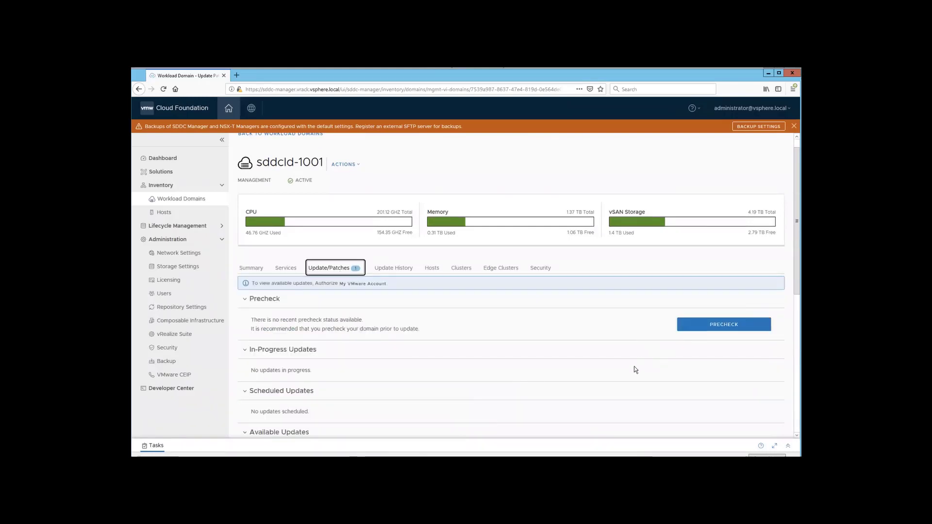
scroll("down", 3)
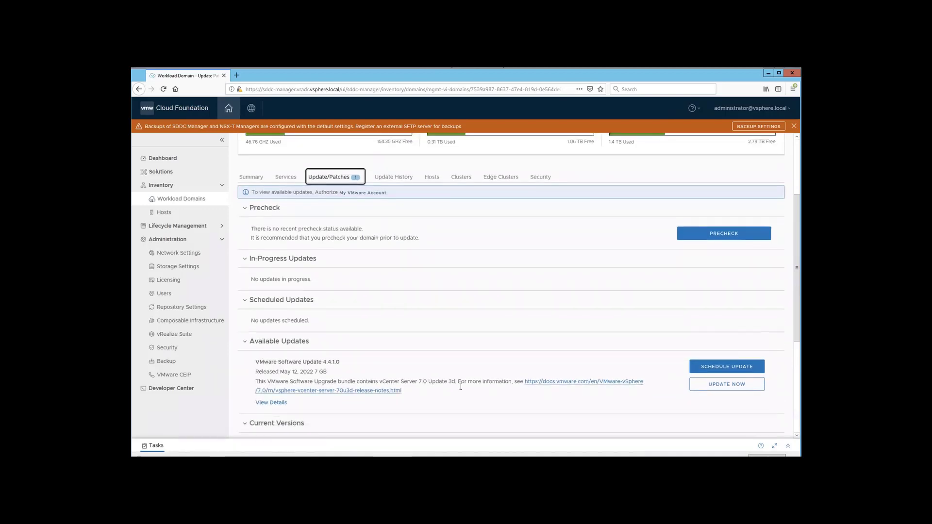
mouse_move(726, 377)
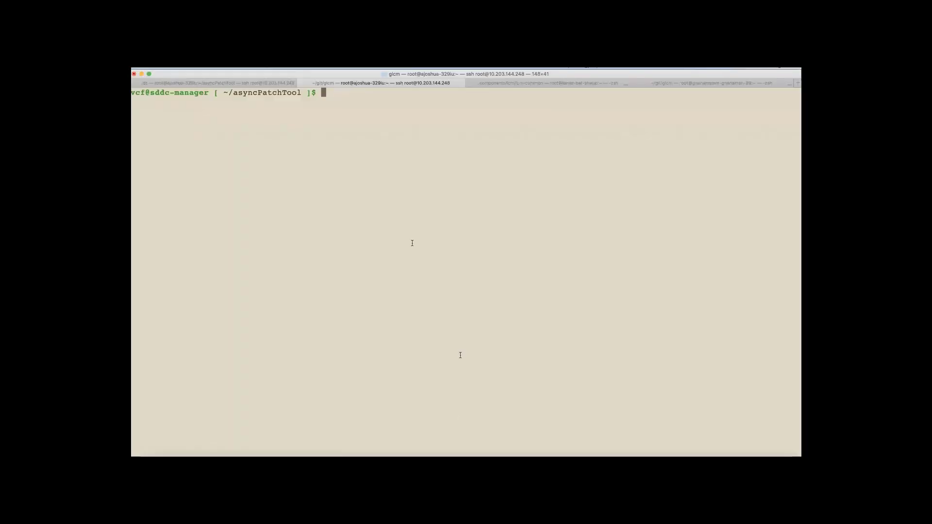
type("./bin/vcf-async-patch-tool --disableAllPatches --sddcSSOUser administrator@vsphere.local --sddcSSHUser vcf")
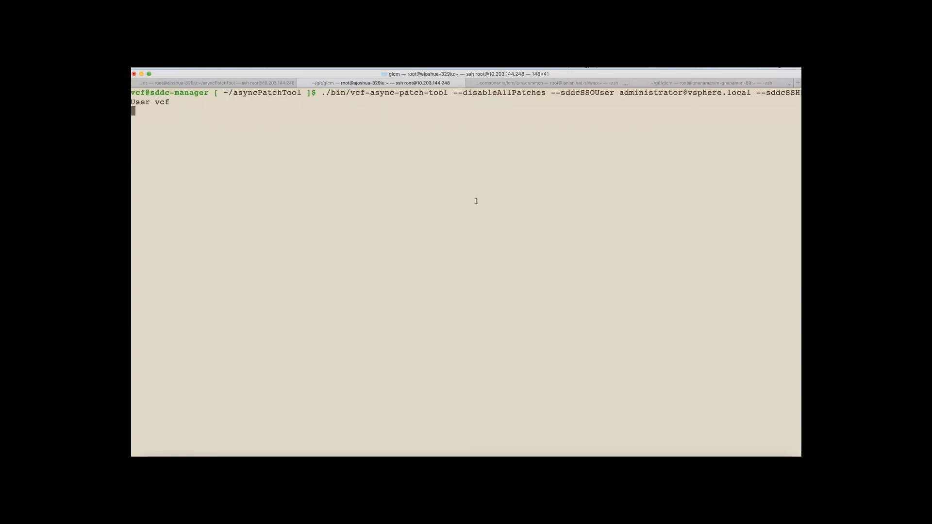
mouse_move(463, 176)
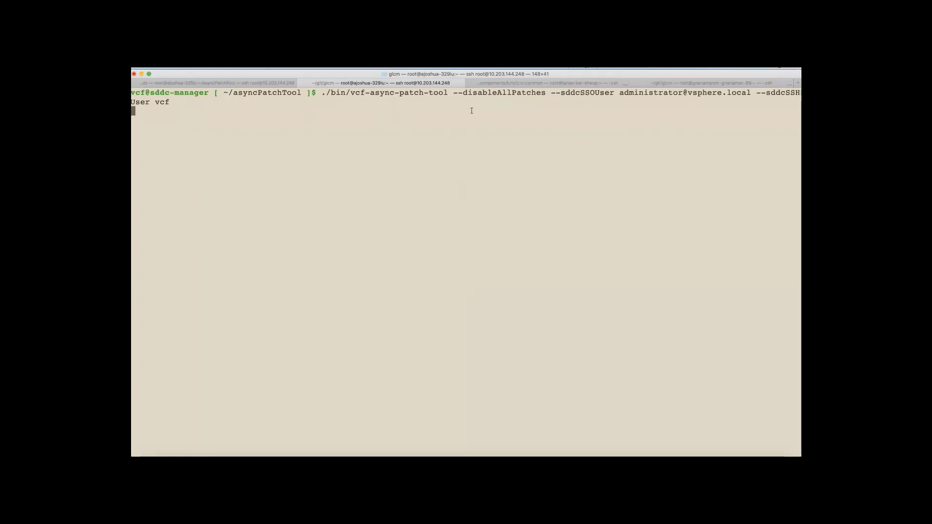
mouse_move(456, 164)
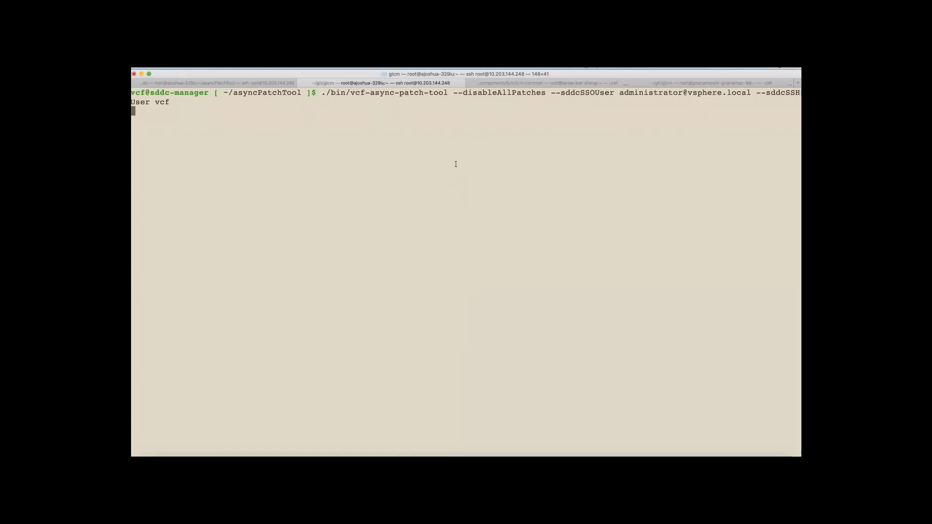
mouse_move(475, 183)
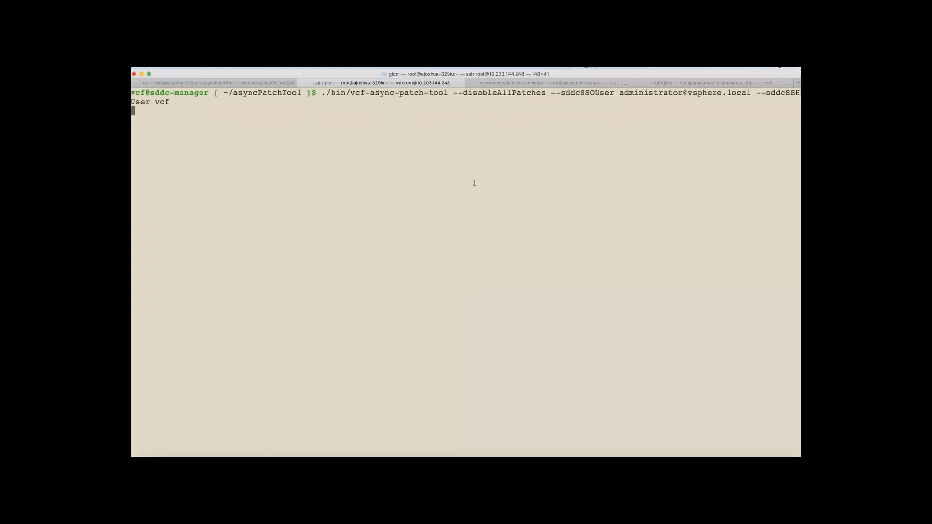
key("Return")
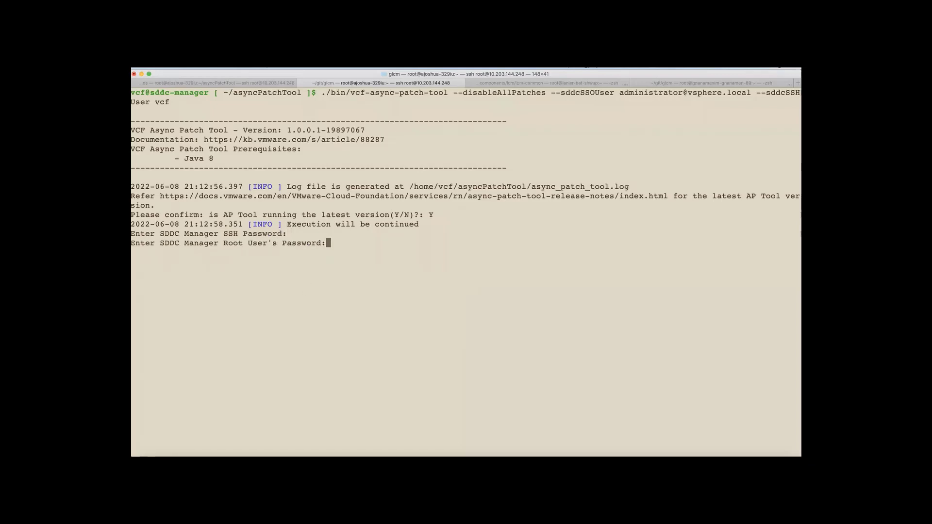
Submit the SDDC Manager root and SSO passwords so bundle-55743 is disabled and deleted.
key("Return")
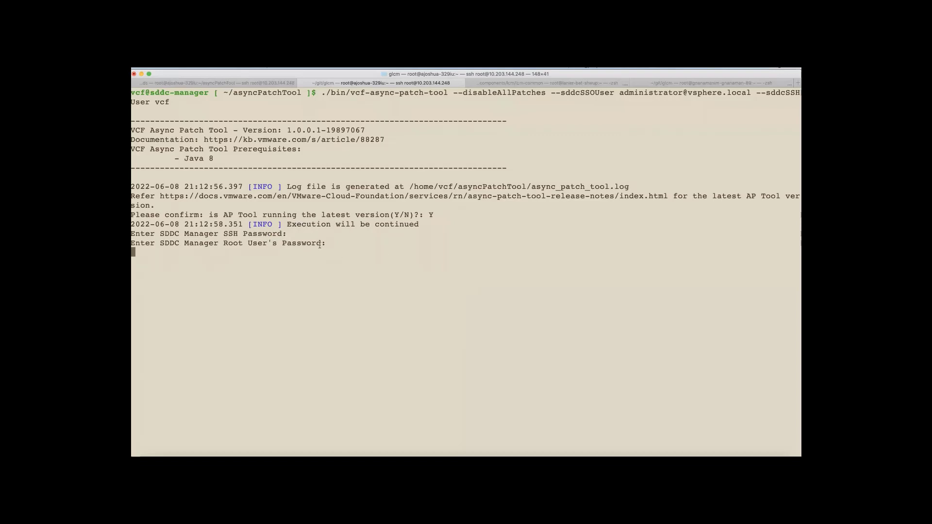
mouse_move(356, 253)
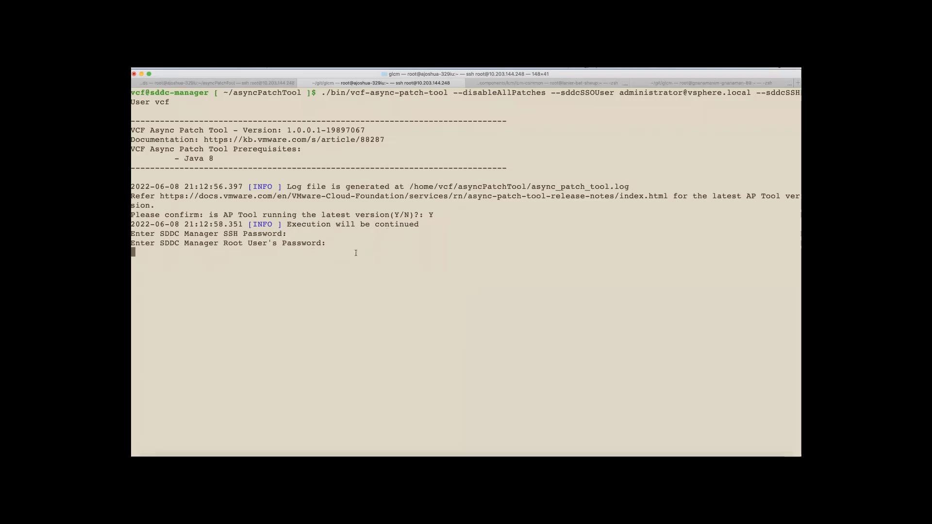
mouse_move(402, 232)
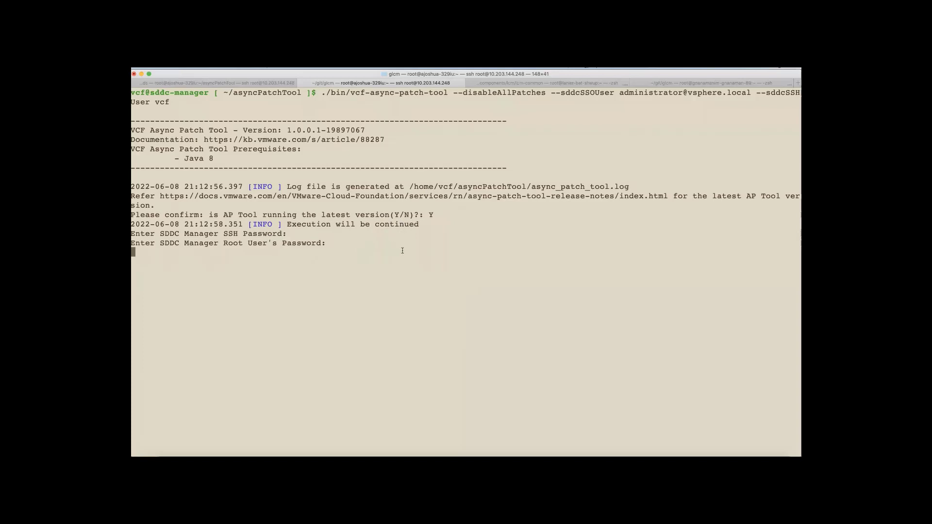
key("Return")
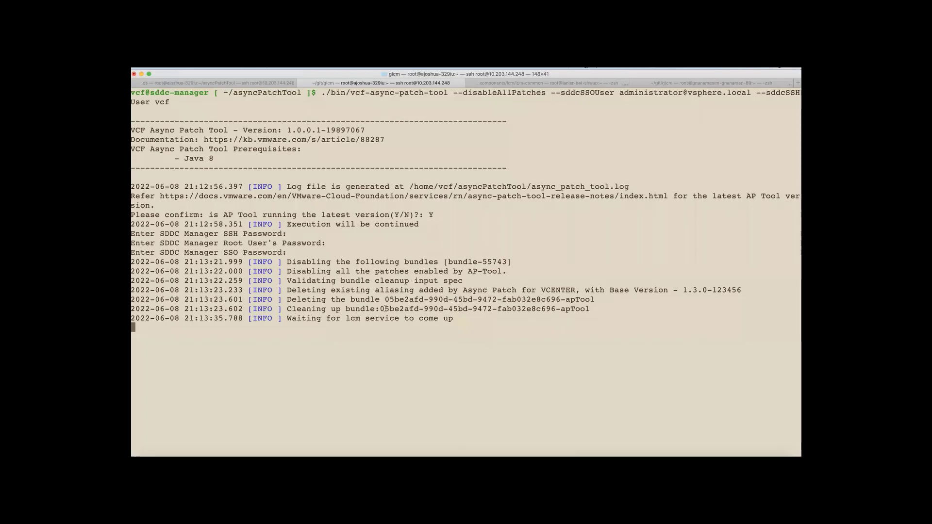
Let the disableAllPatches workflow finish, restarting LCM and resetting the enable-patch properties.
double_click(484, 309)
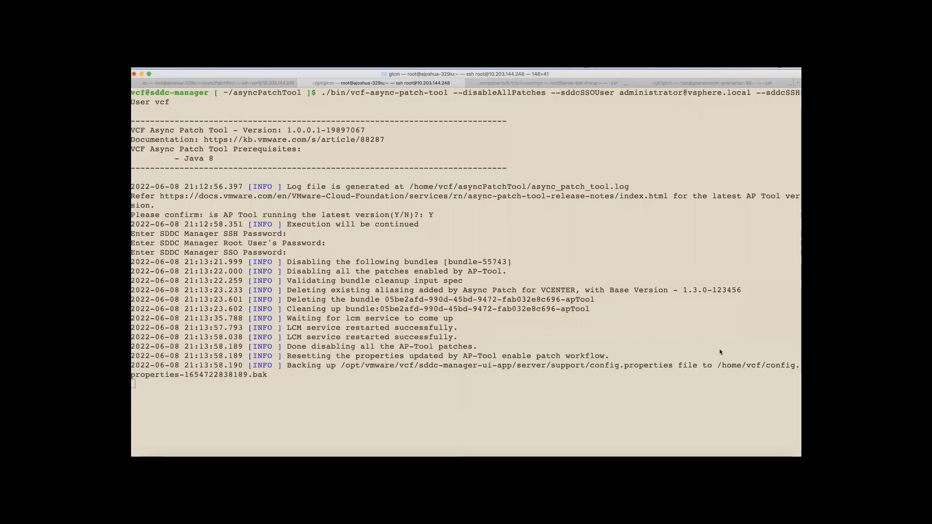
mouse_move(365, 356)
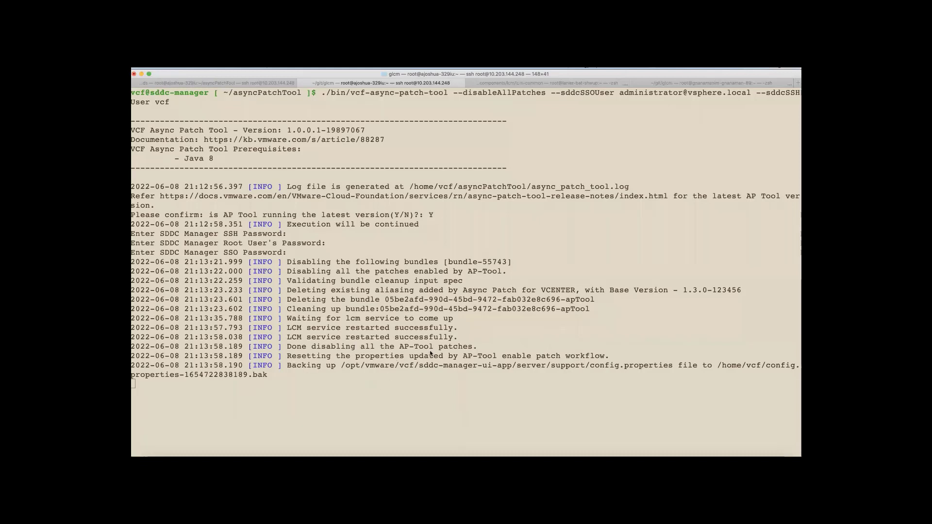
mouse_move(397, 393)
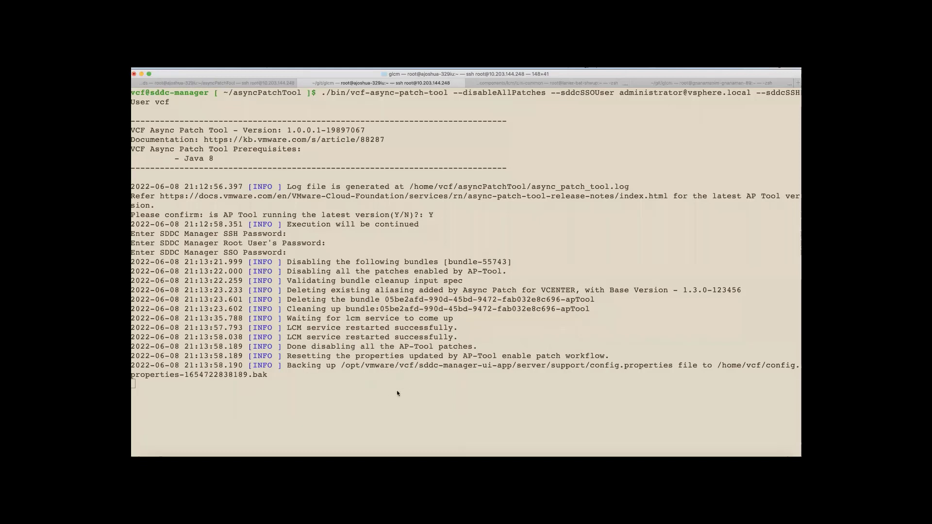
mouse_move(435, 412)
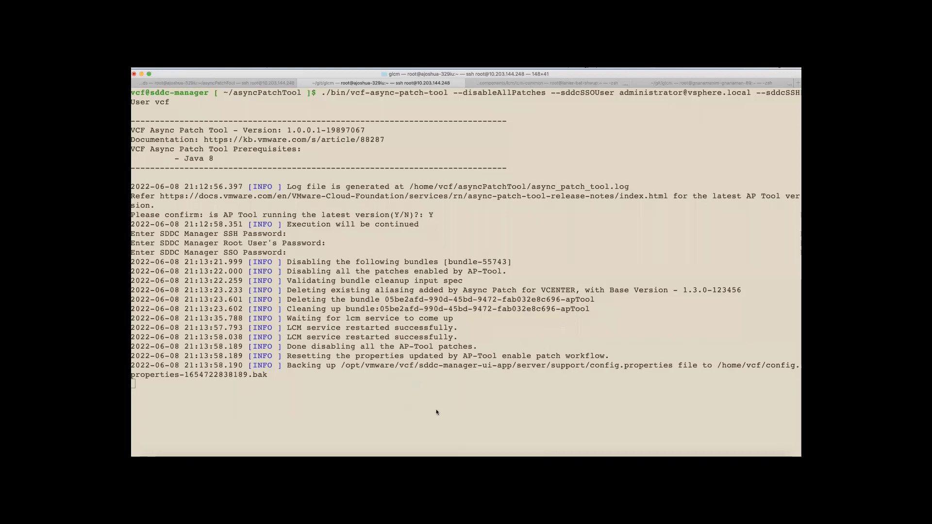
mouse_move(741, 299)
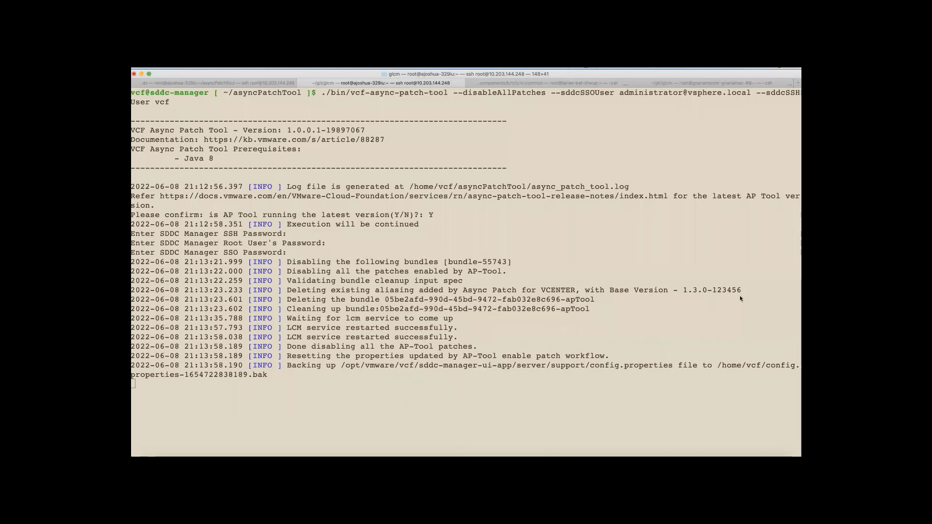